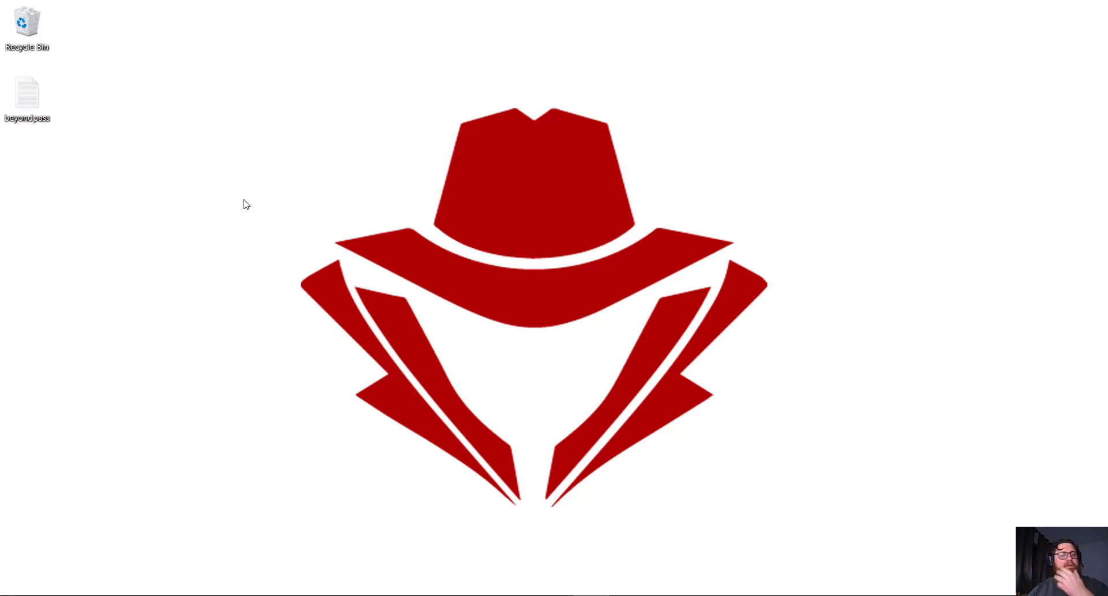
mouse_move(563, 447)
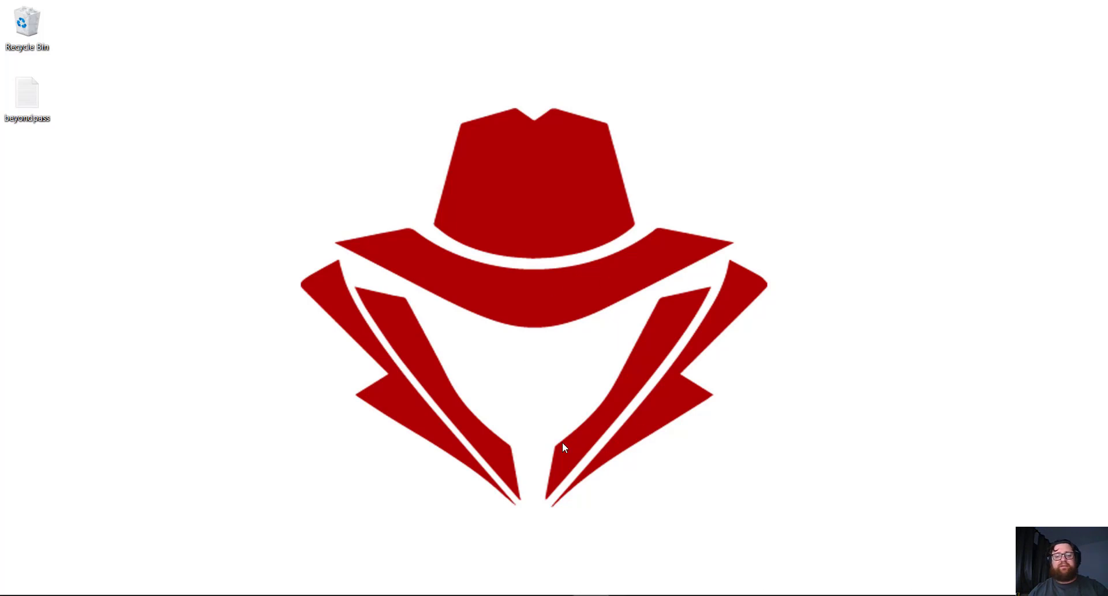
mouse_move(592, 294)
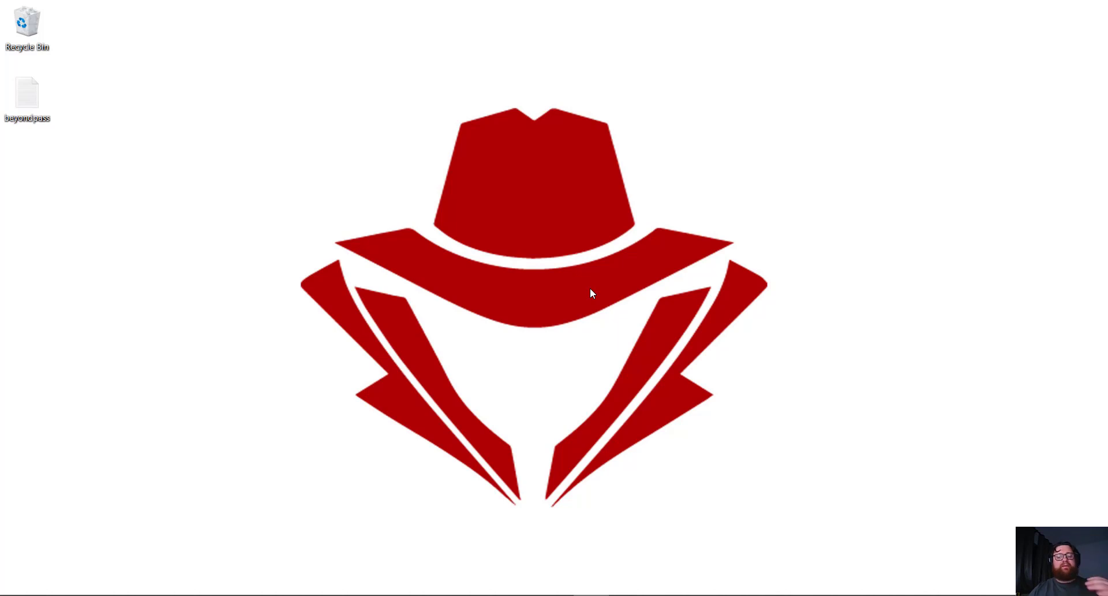
Open Control Panel from the Start menu
click(10, 589)
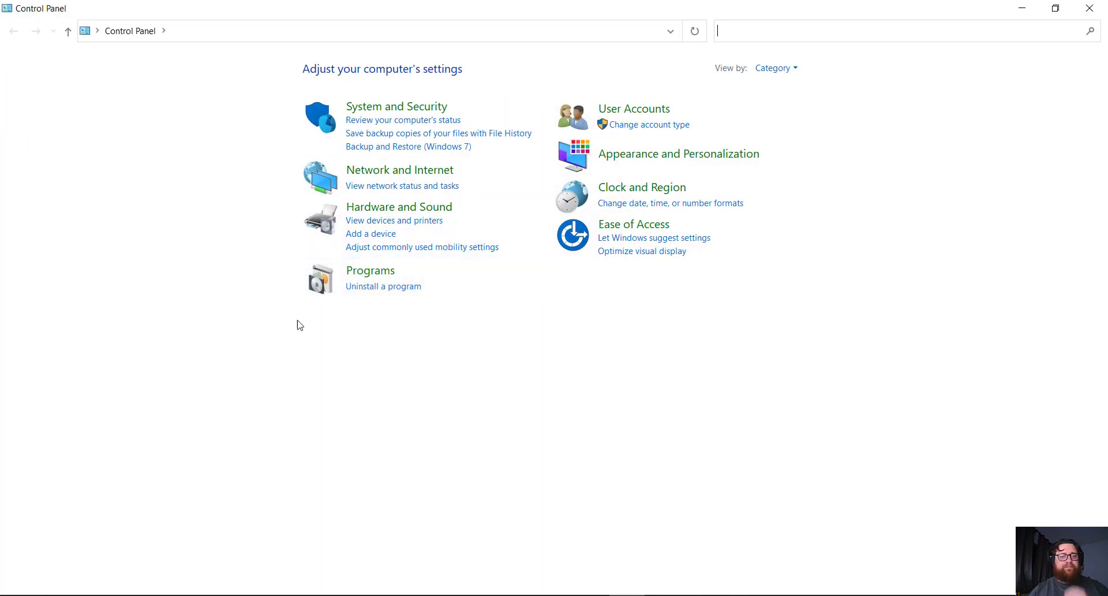
Open the Windows Features list, maximize it, and expand Windows PowerShell 2.0
click(382, 286)
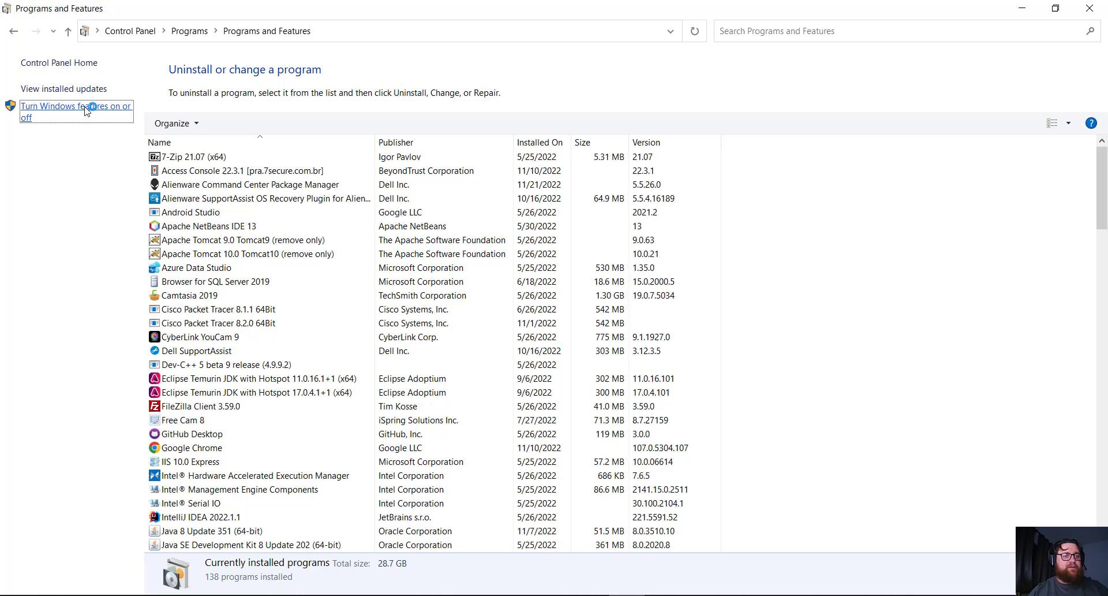
click(75, 111)
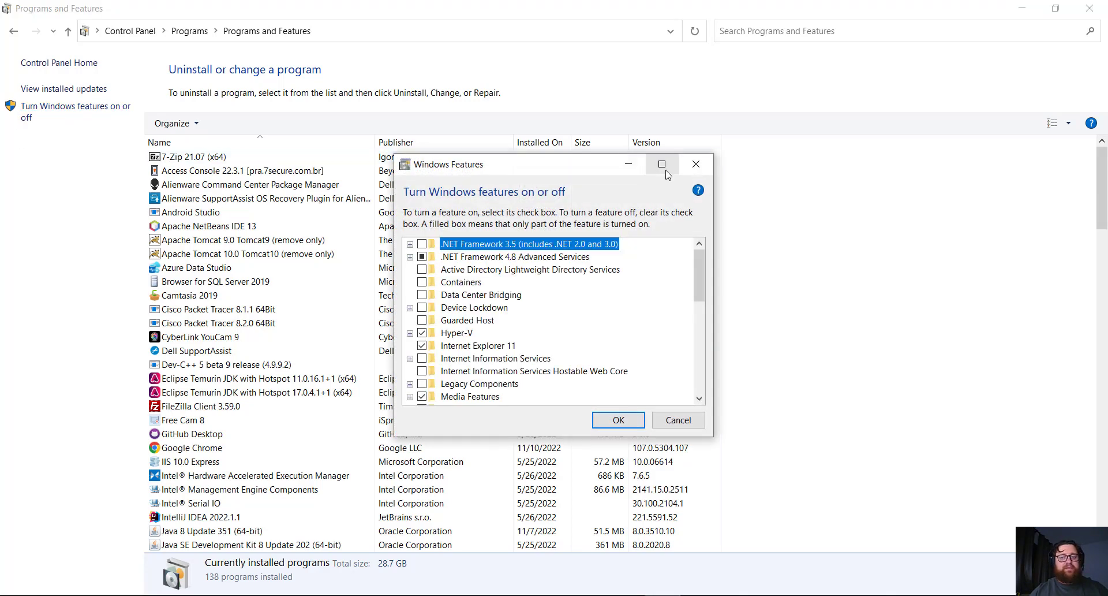
click(662, 164)
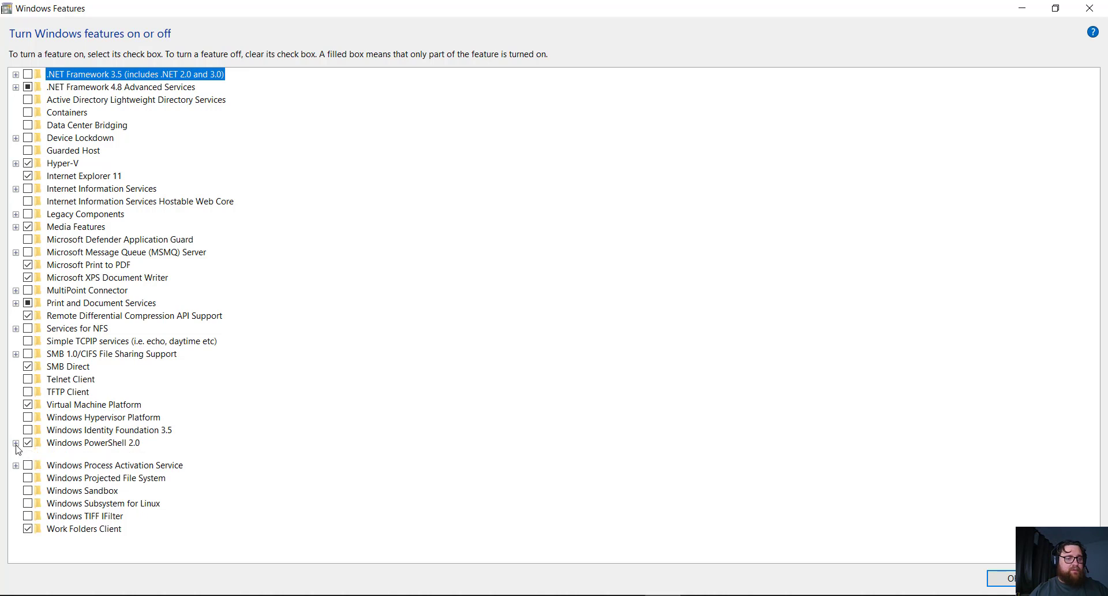
click(15, 442)
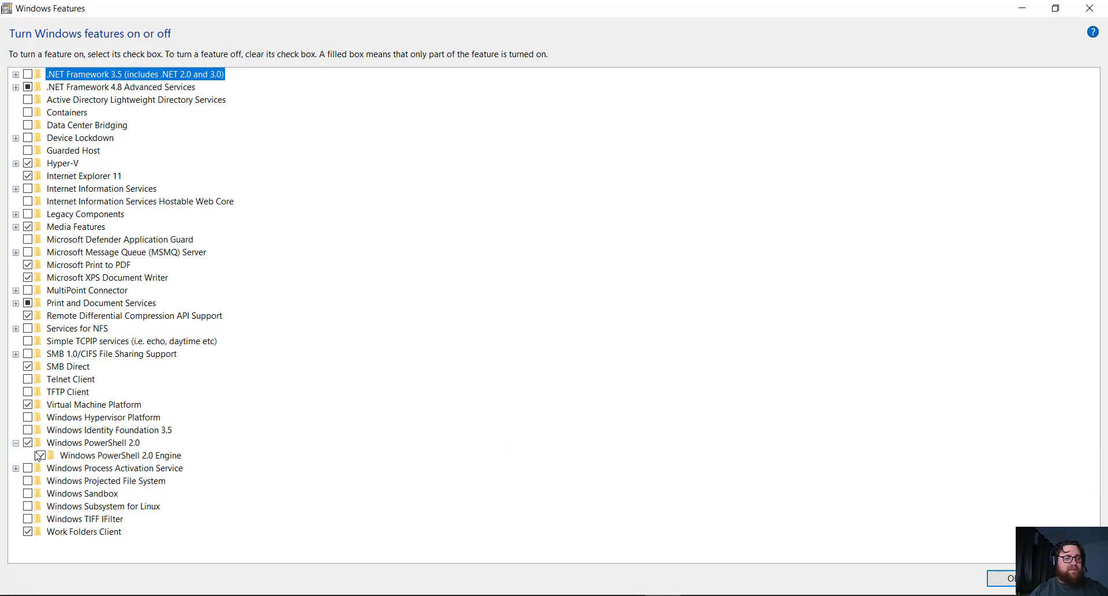
mouse_move(118, 460)
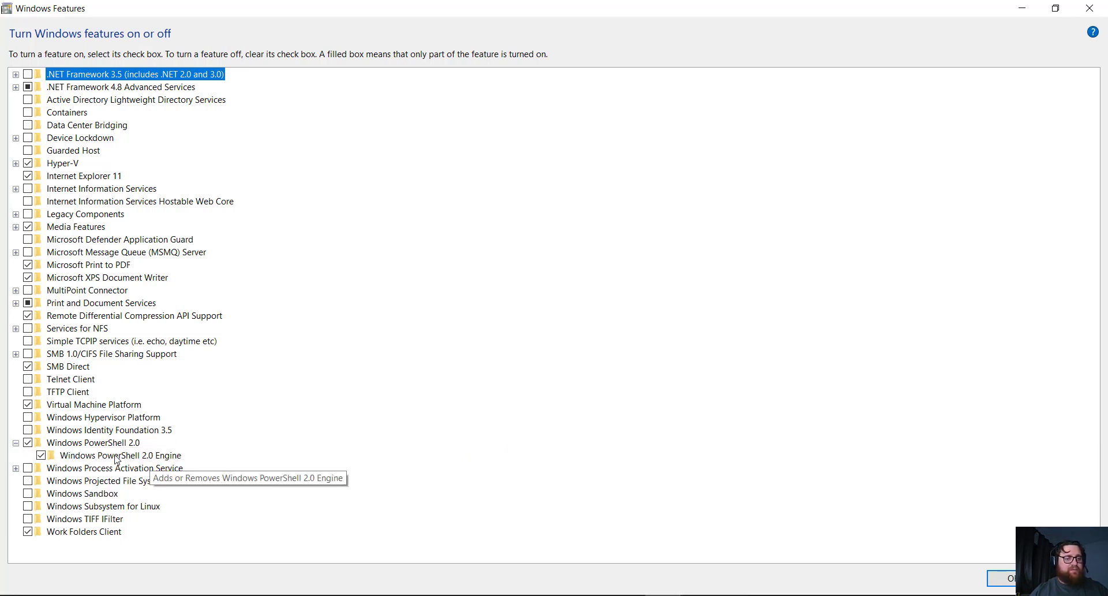
mouse_move(188, 451)
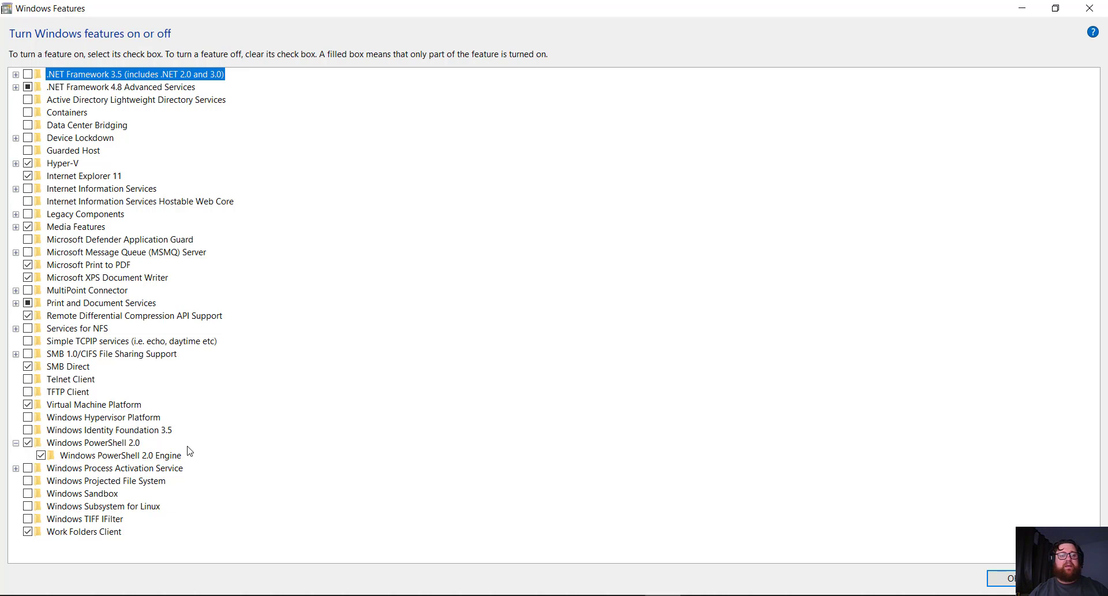
mouse_move(182, 418)
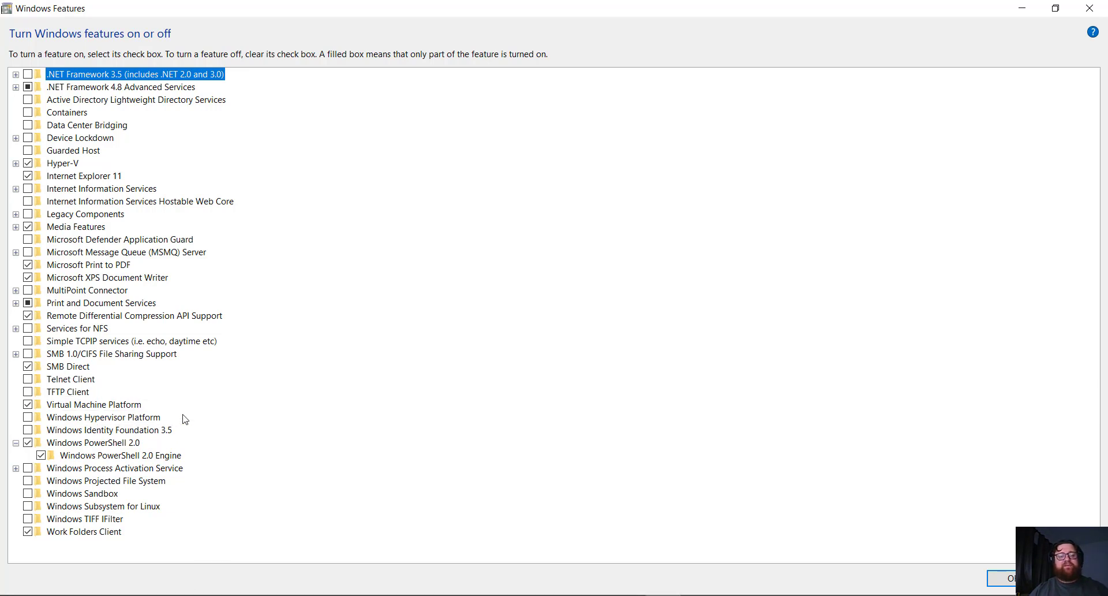
mouse_move(425, 280)
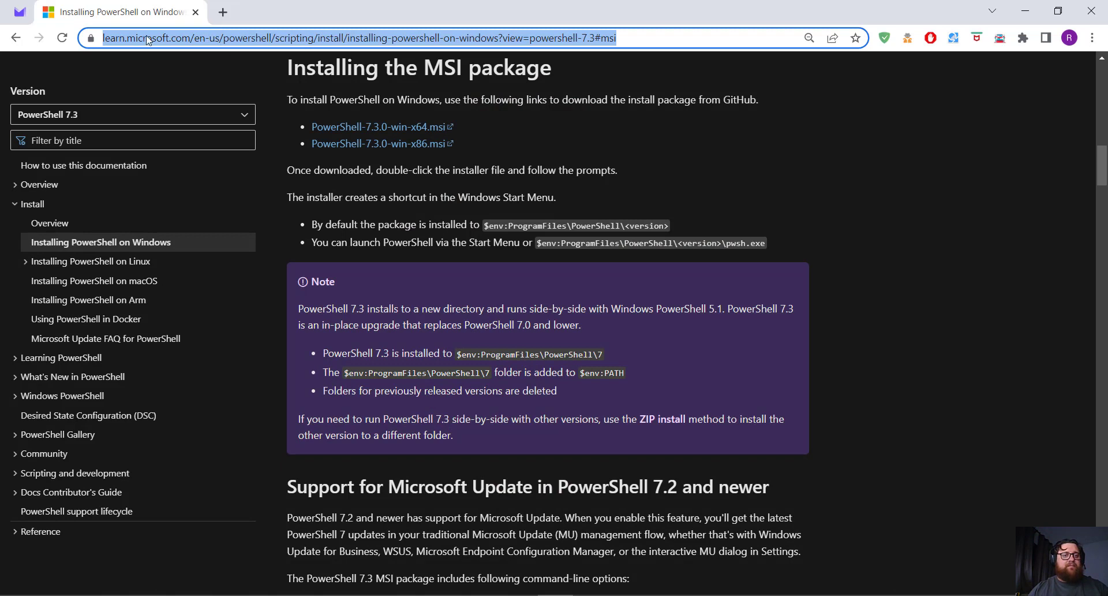
mouse_move(216, 50)
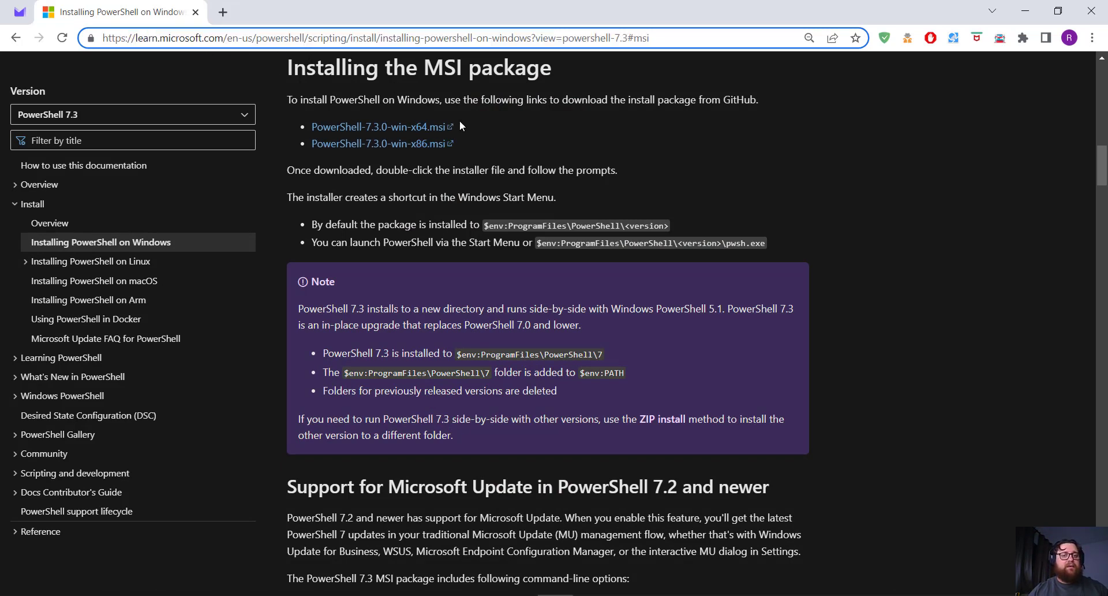
mouse_move(514, 123)
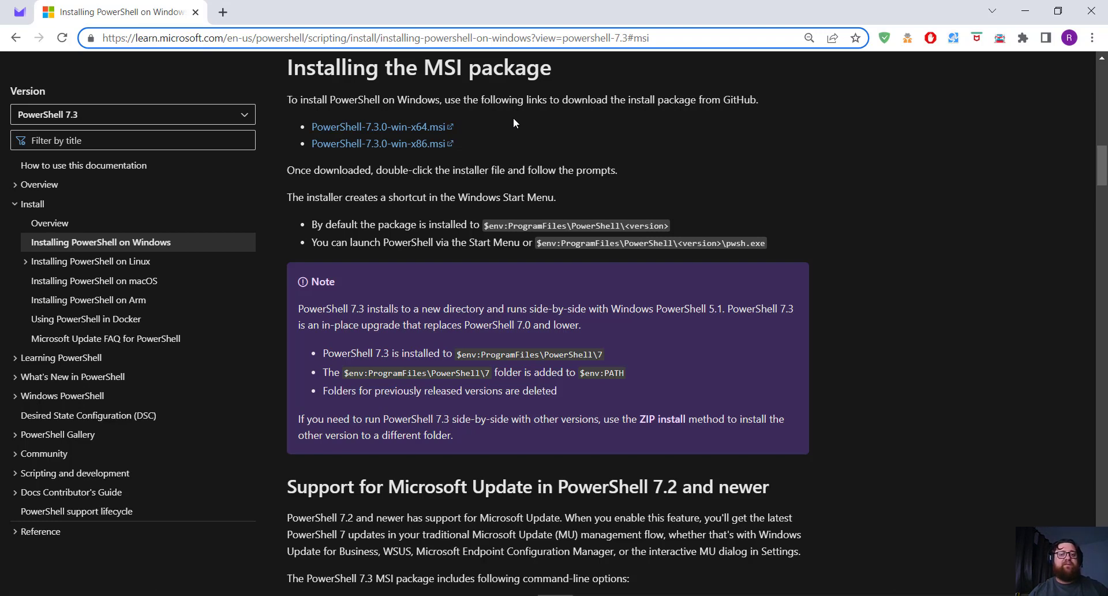
mouse_move(503, 133)
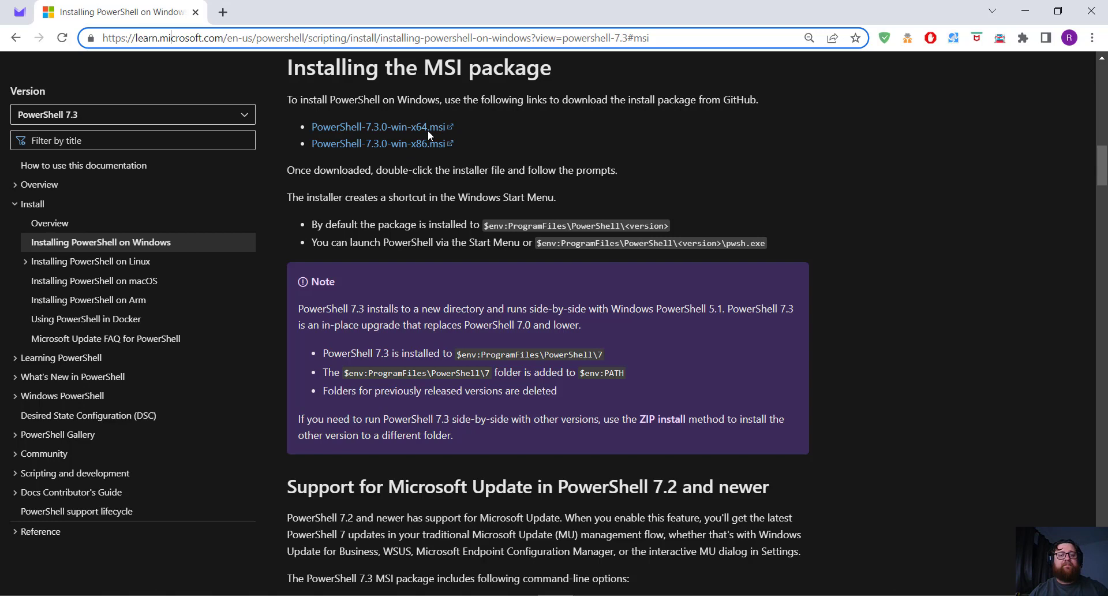
mouse_move(382, 126)
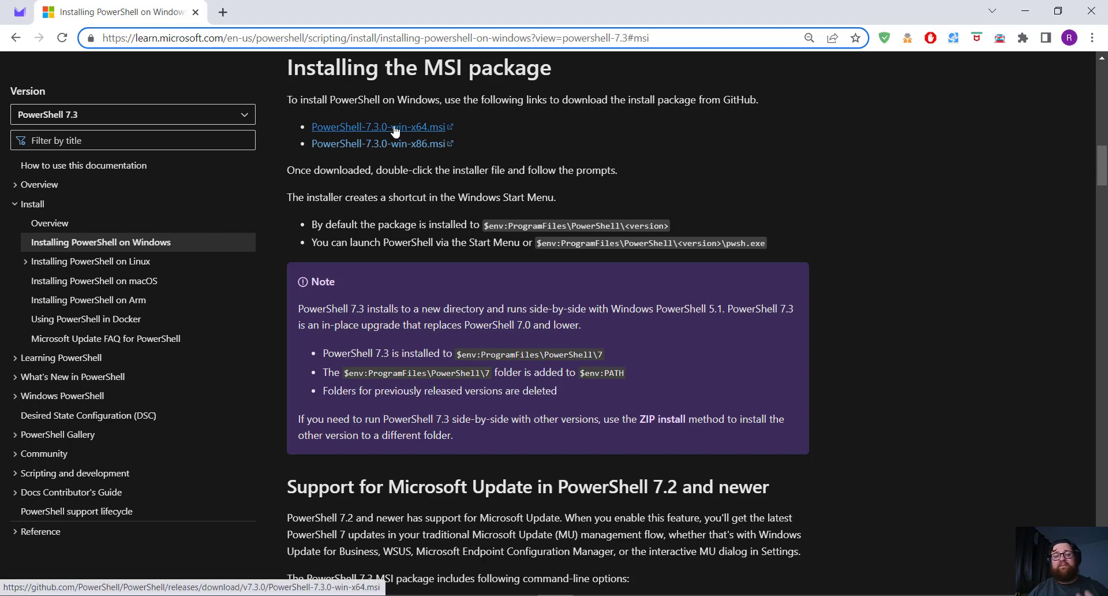
Download PowerShell-7.3.0-win-x64.msi, cancelling the duplicate and removing the old 32bit.7z entry
click(378, 126)
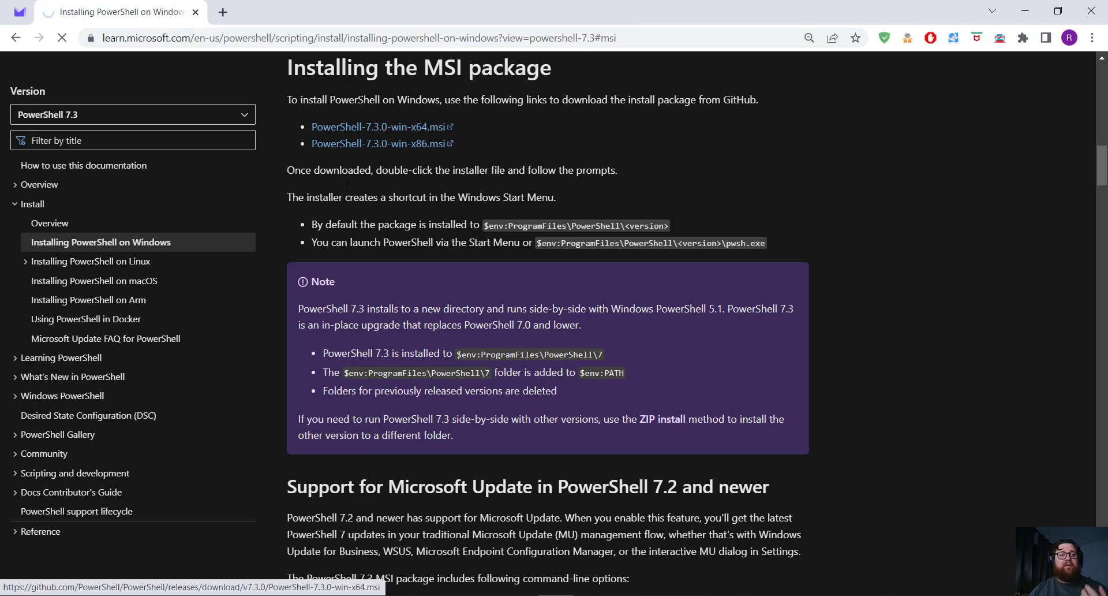
click(379, 126)
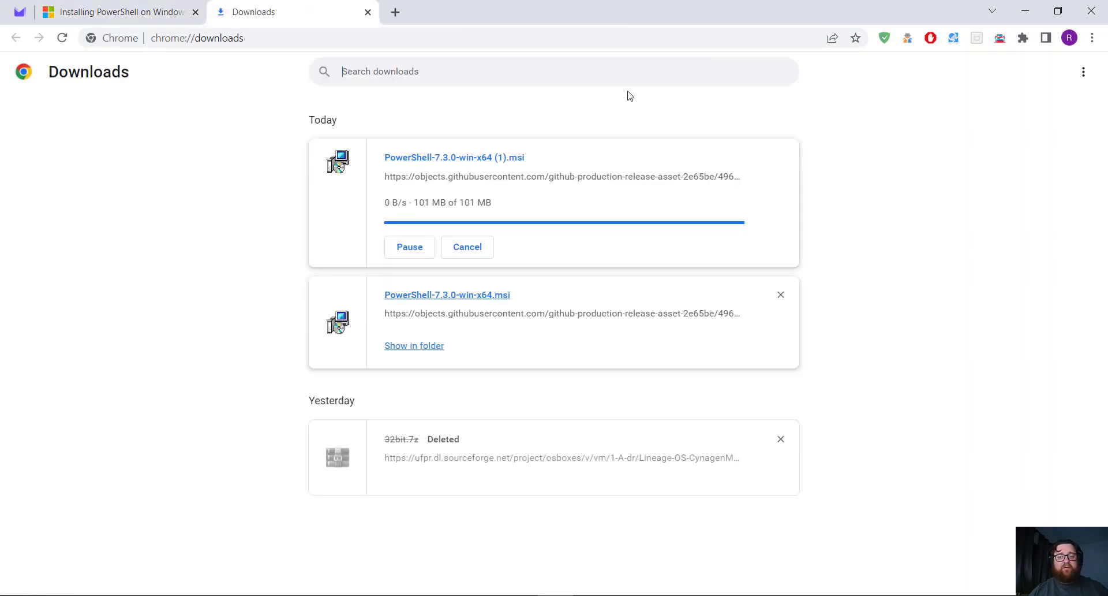
click(466, 246)
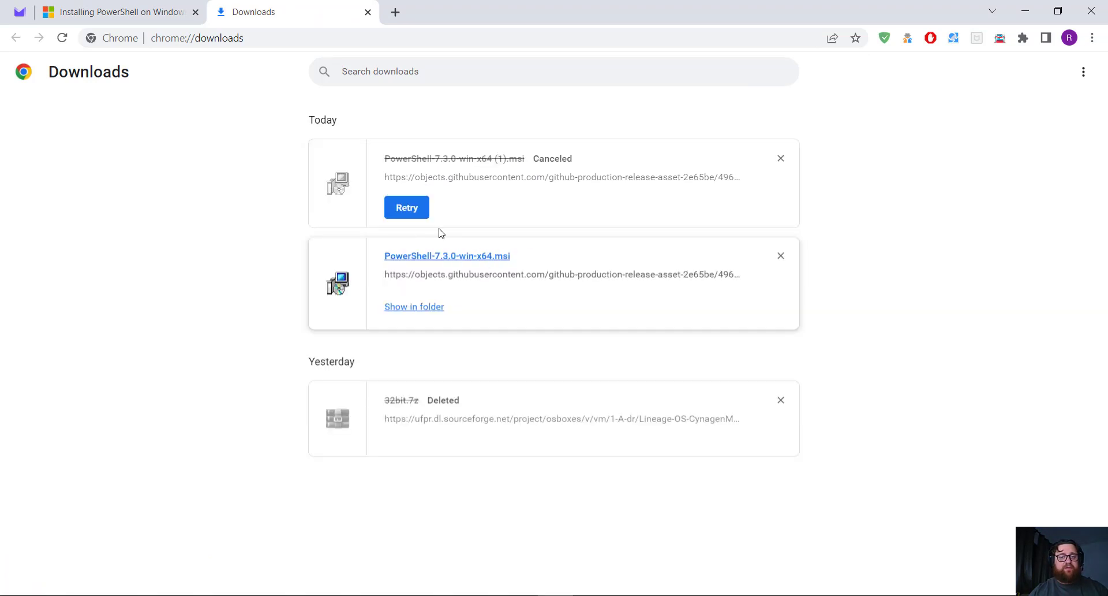
click(781, 157)
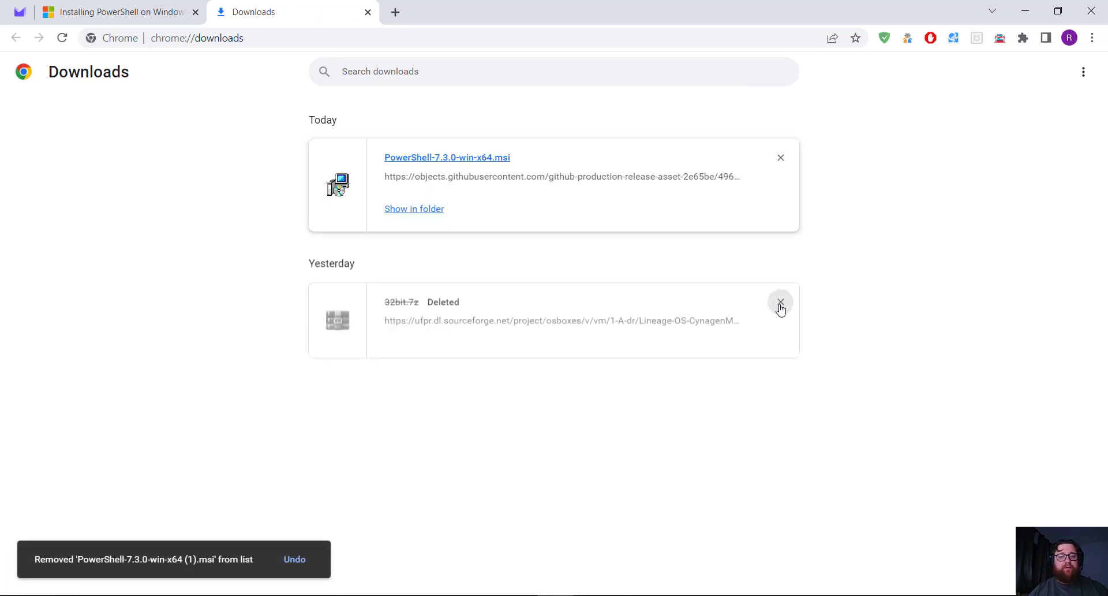
click(781, 303)
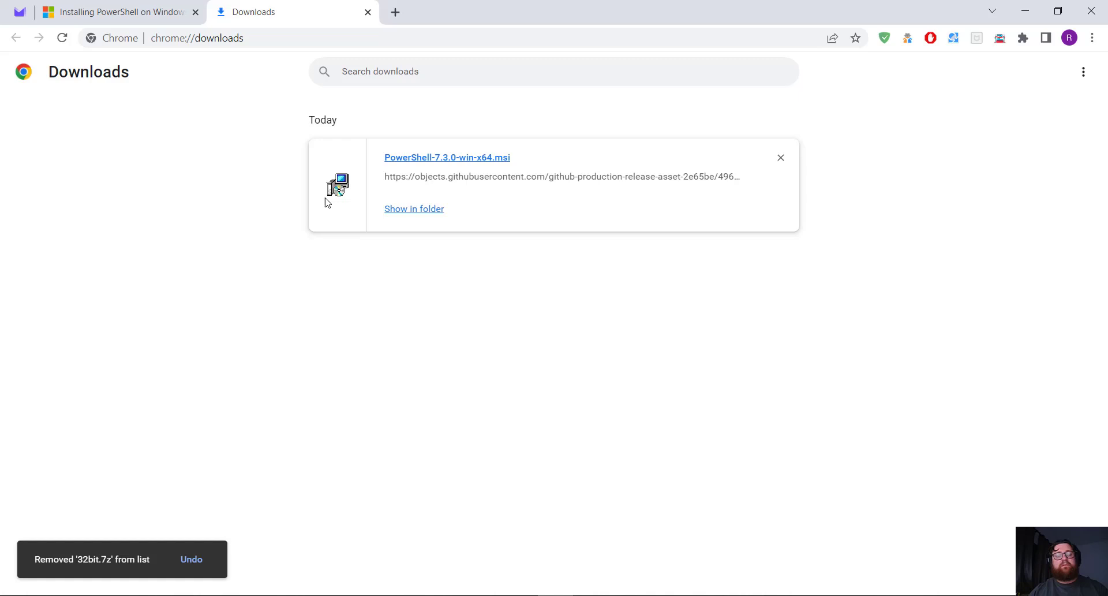
mouse_move(456, 161)
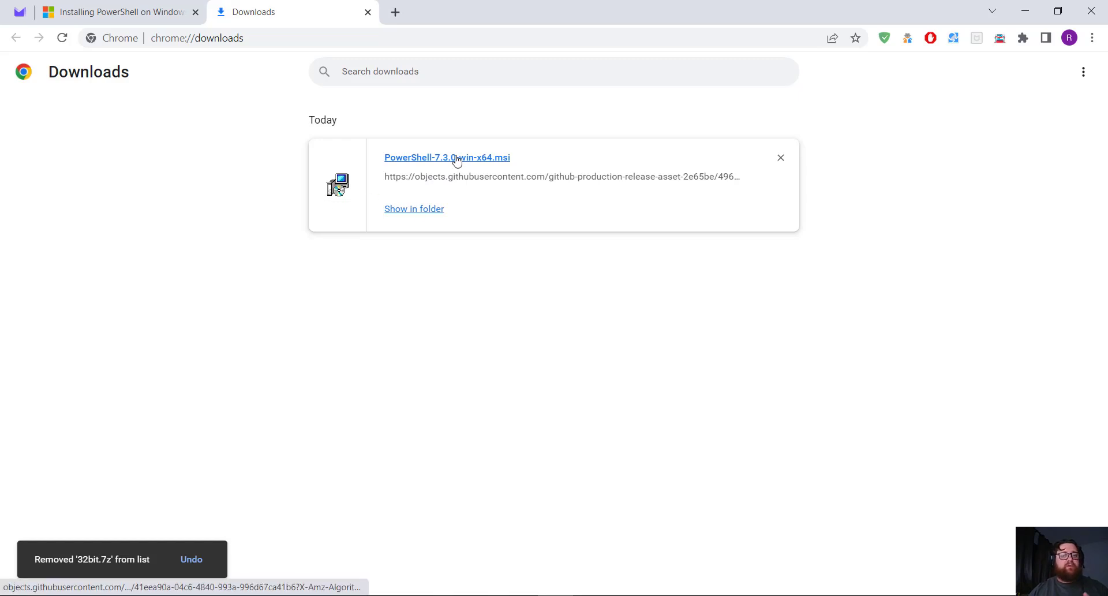
Run the PowerShell 7-x64 installer and remove the existing installation
click(447, 157)
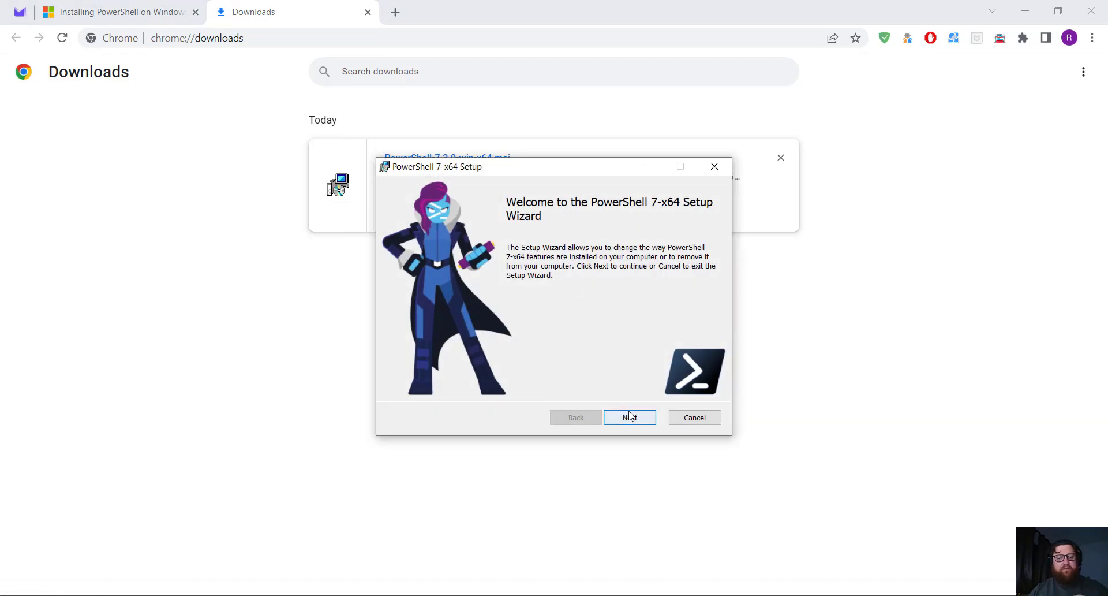
click(628, 417)
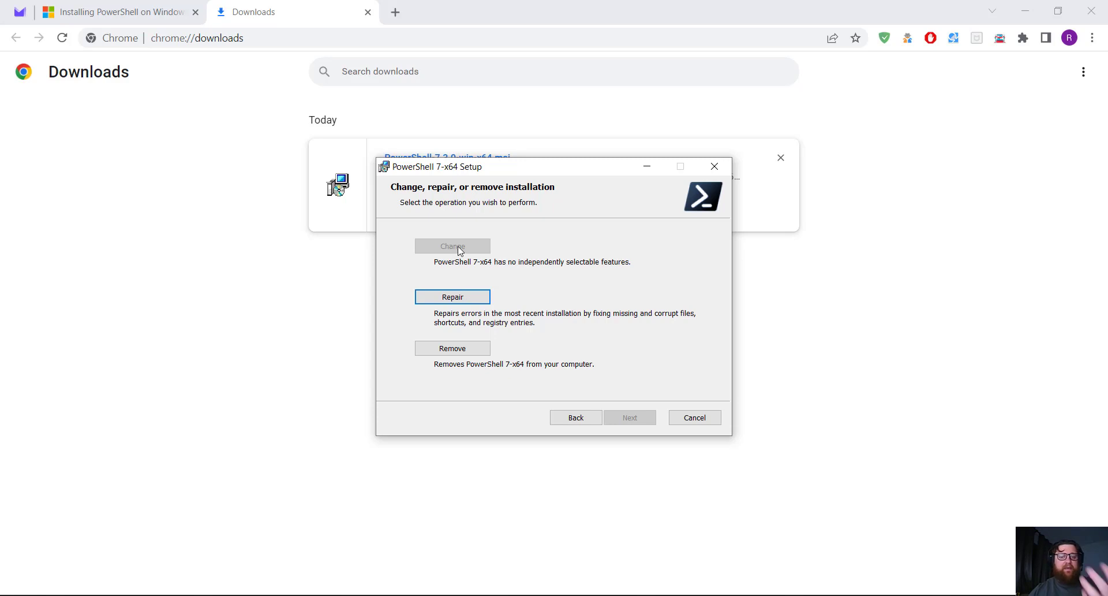
click(451, 296)
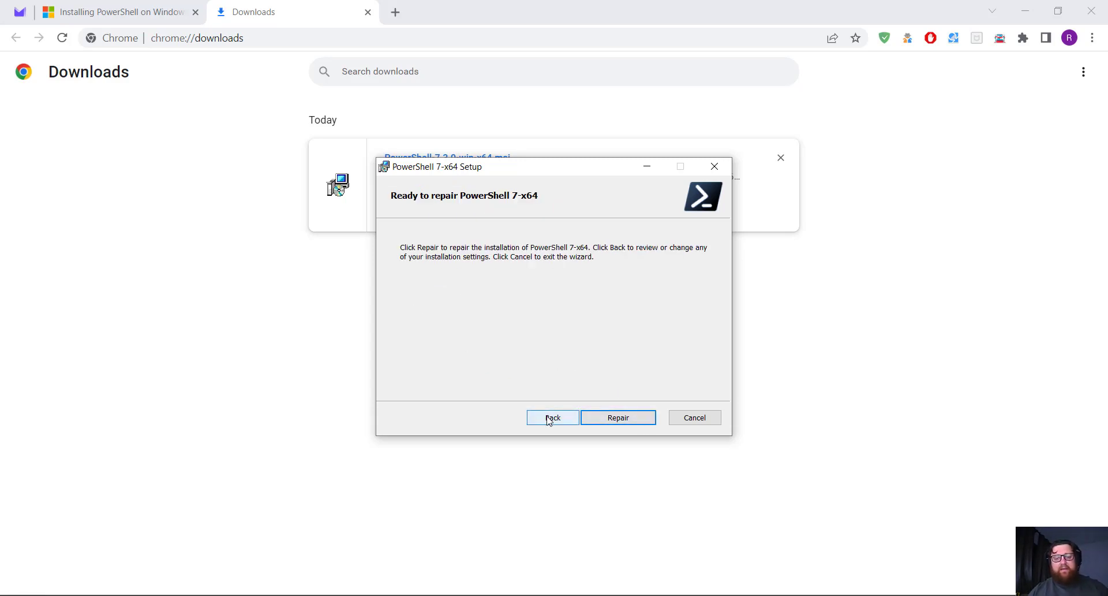
click(552, 417)
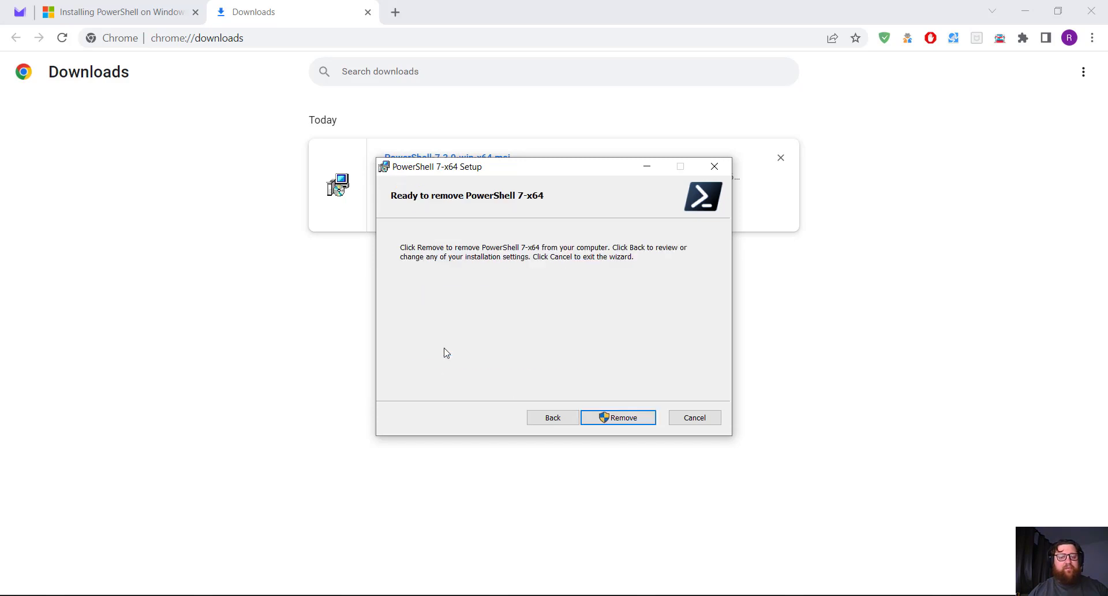
click(616, 417)
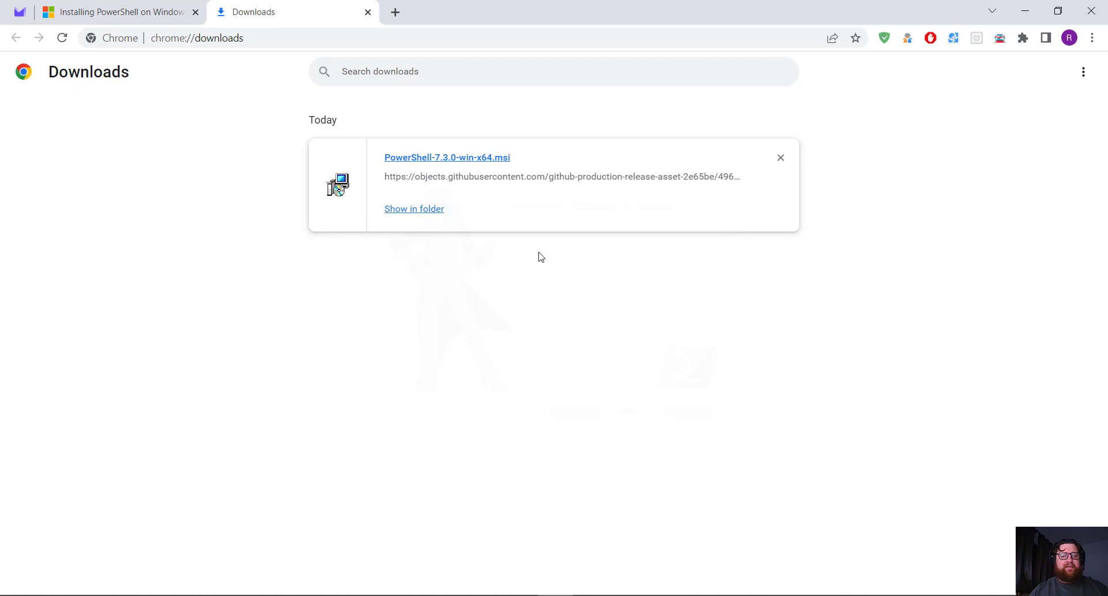
mouse_move(446, 161)
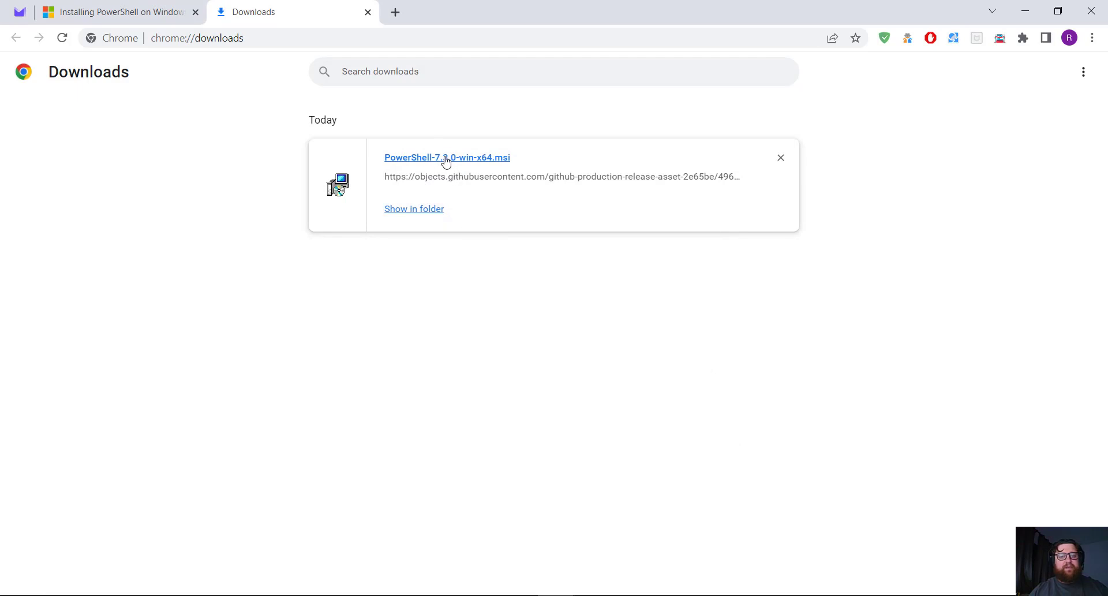
Install PowerShell 7 to C:\Program Files\PowerShell\ with remoting and context menu options enabled
click(447, 157)
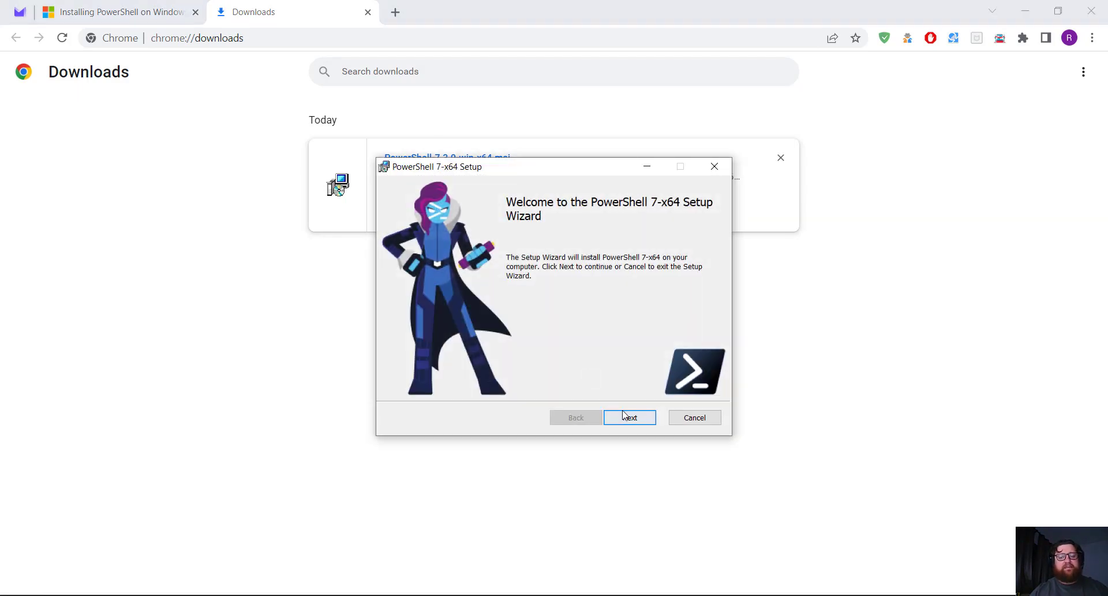
click(629, 417)
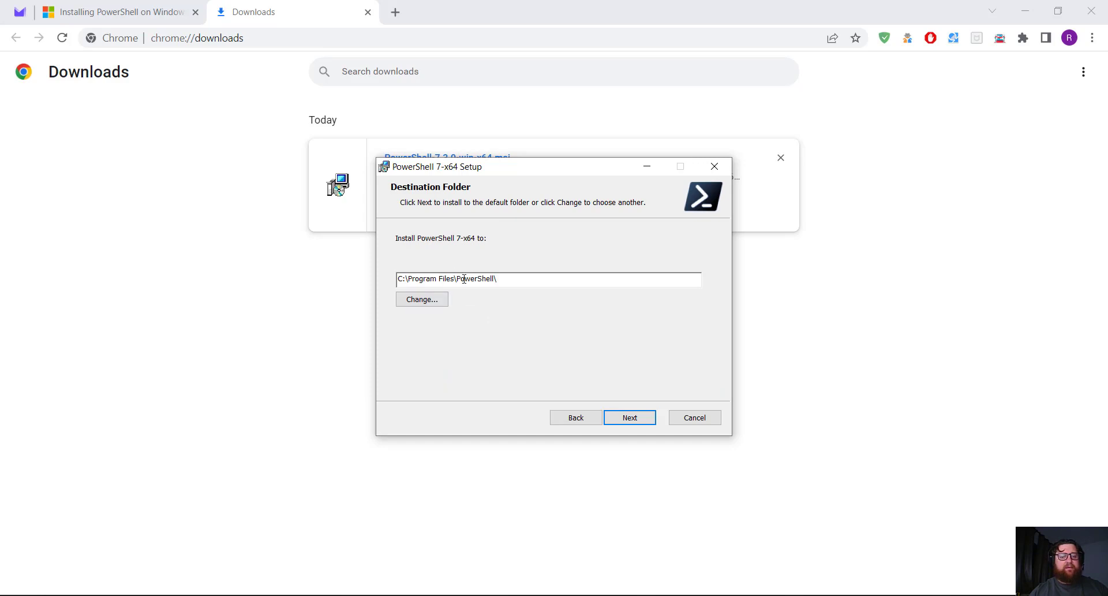
click(629, 417)
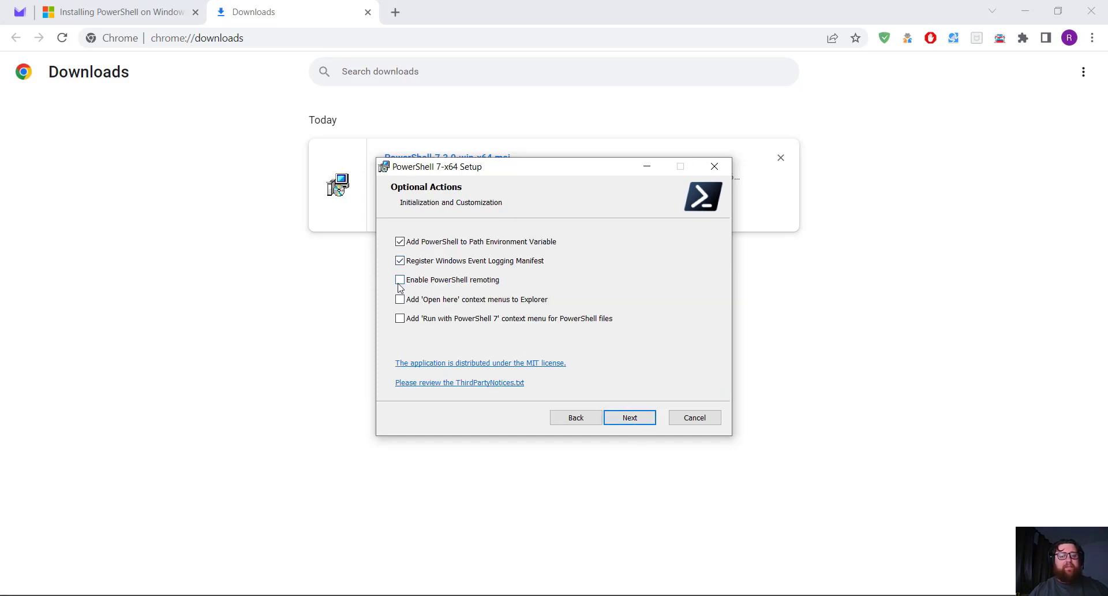
click(399, 279)
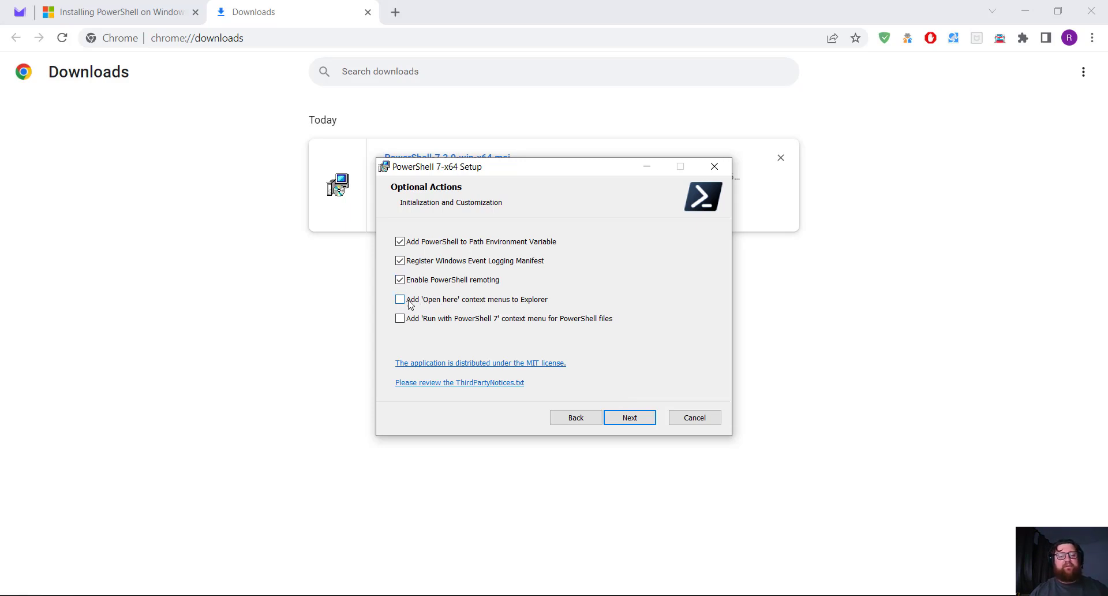
mouse_move(516, 308)
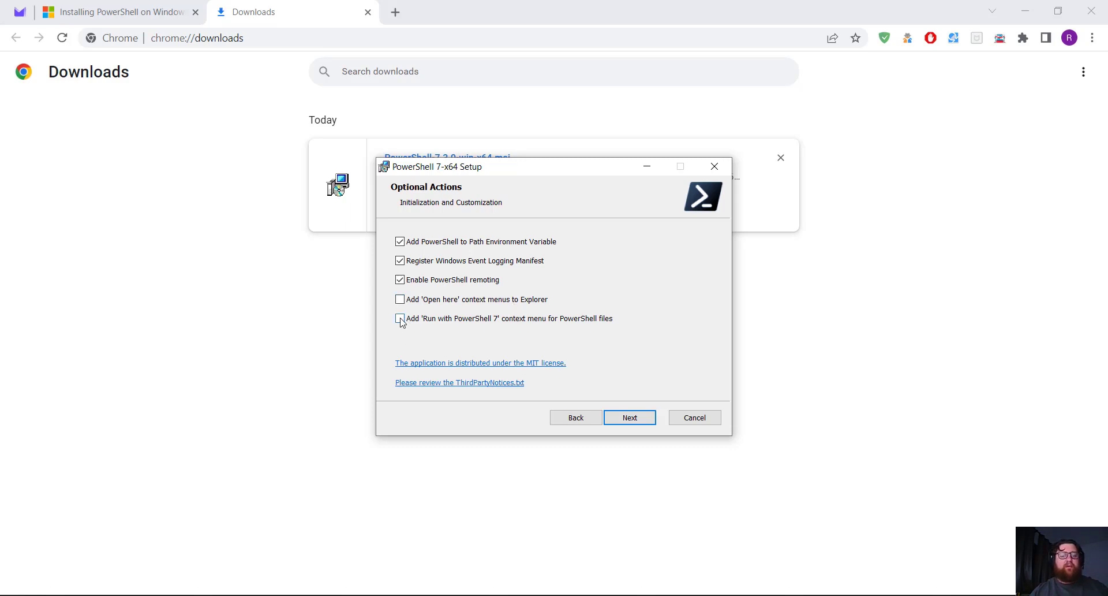
click(400, 318)
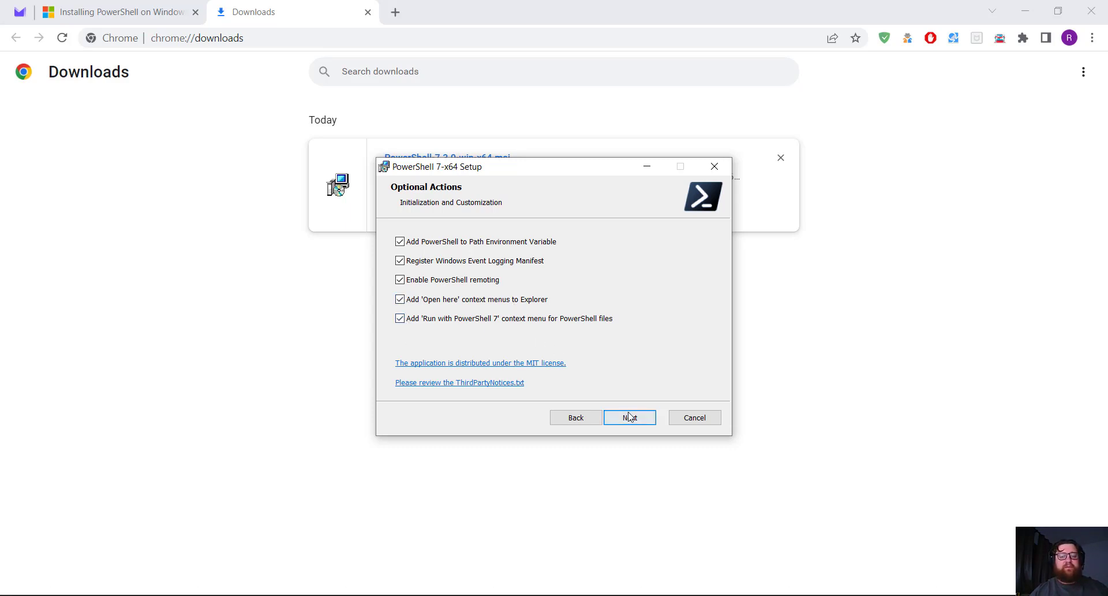
click(629, 417)
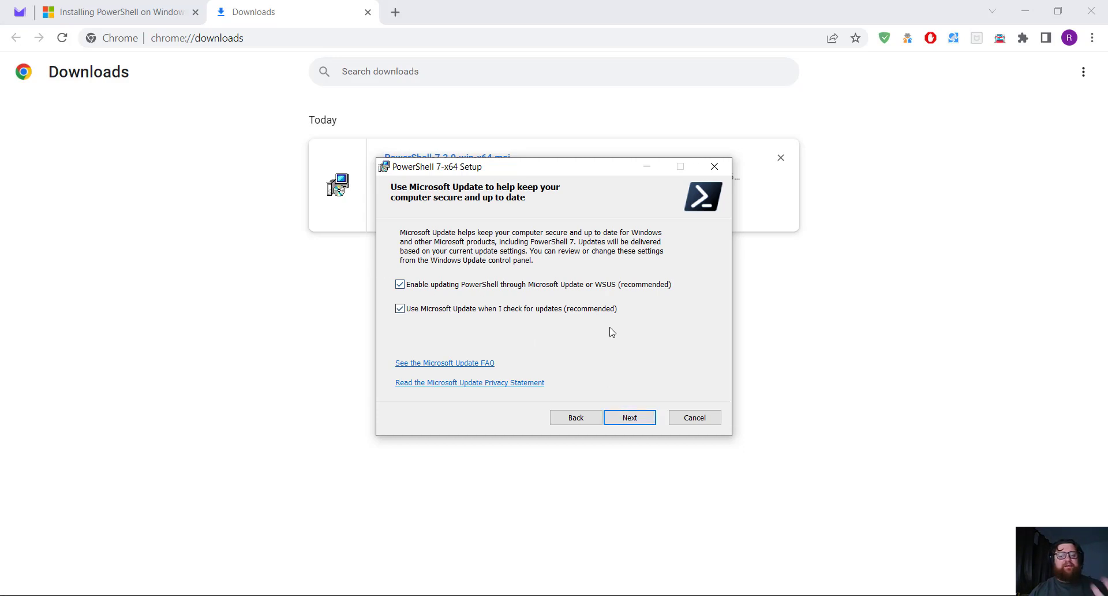
mouse_move(636, 374)
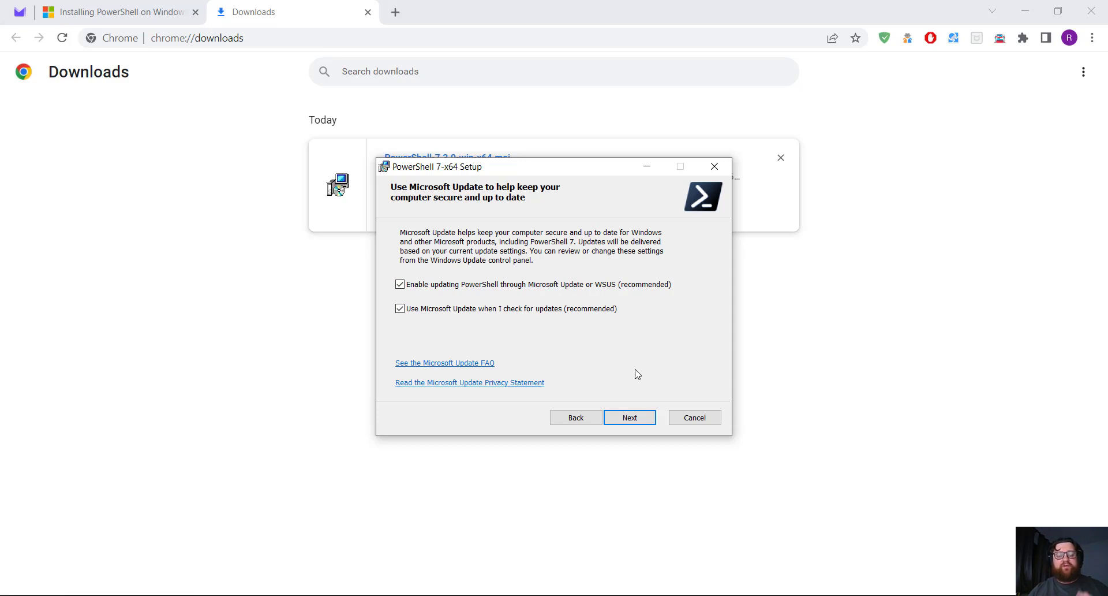
mouse_move(499, 305)
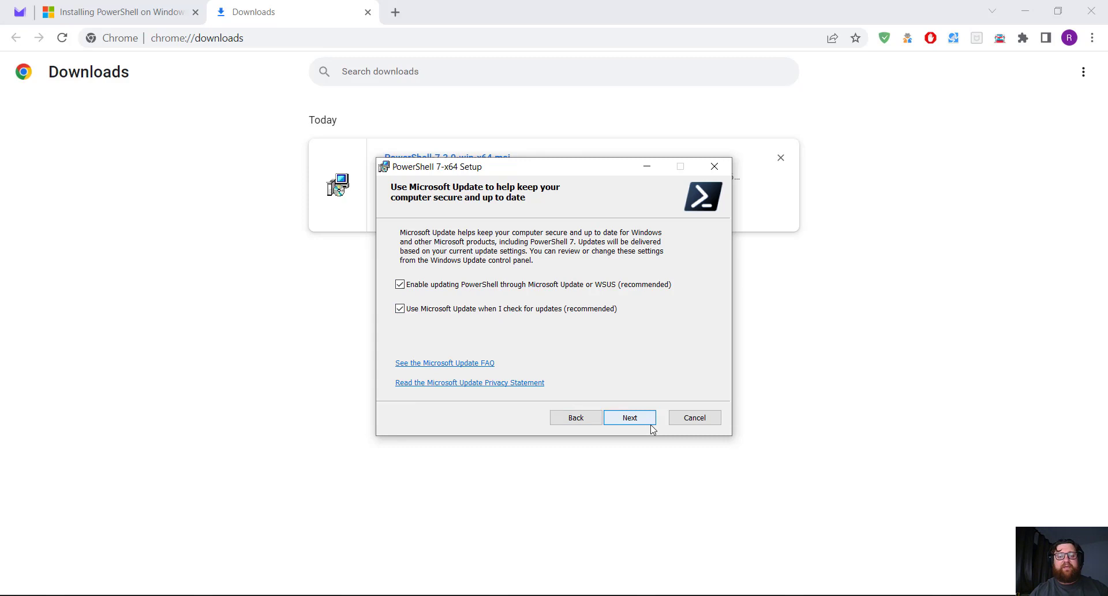
click(629, 416)
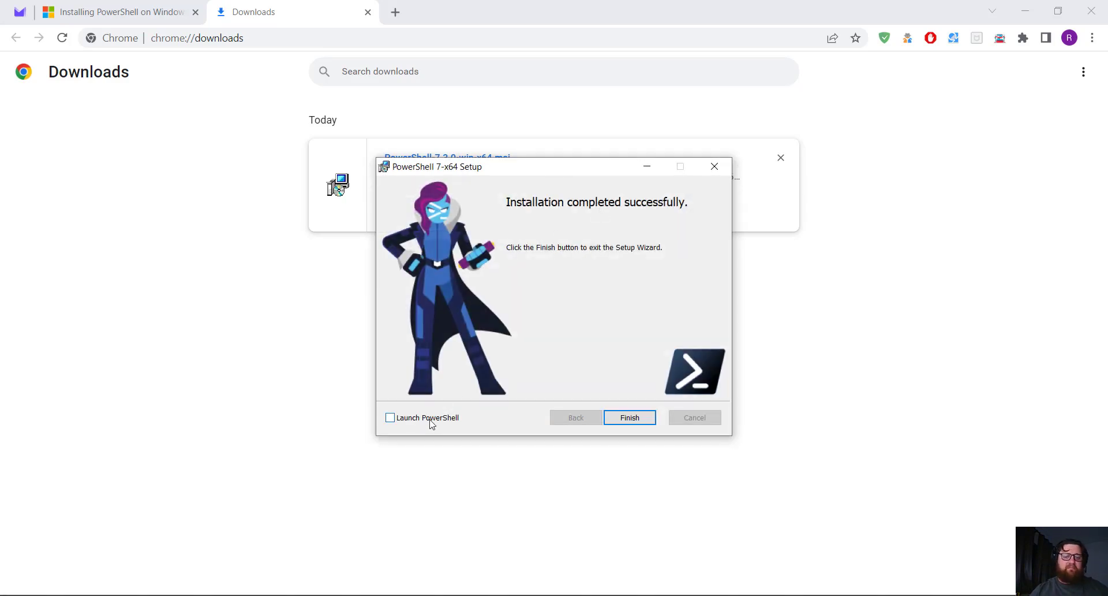
mouse_move(629, 417)
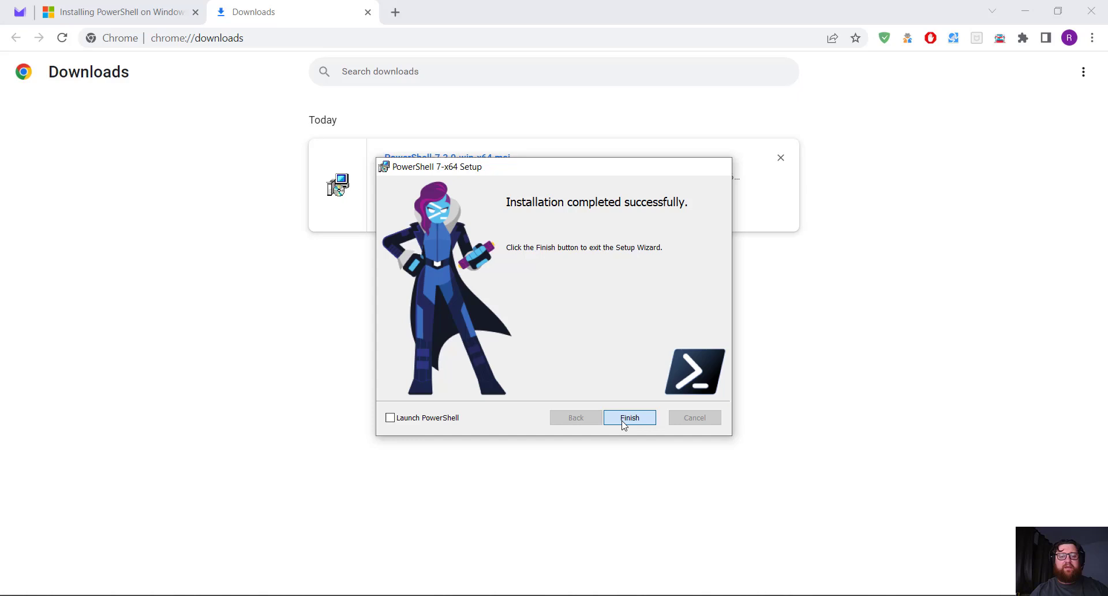
Finish and close the PowerShell 7 setup wizard
click(628, 416)
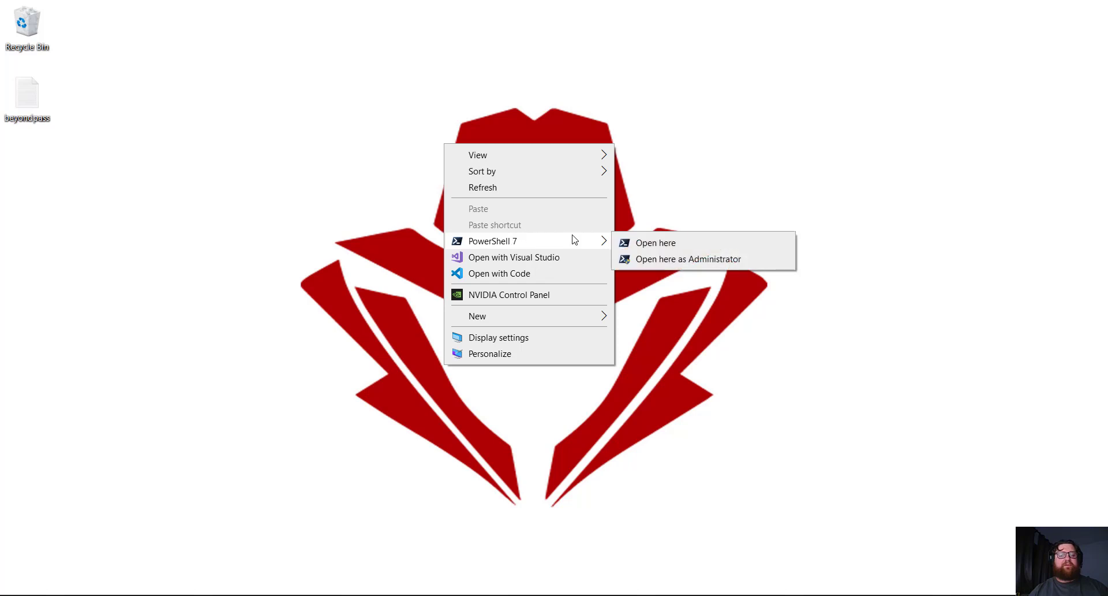
mouse_move(645, 258)
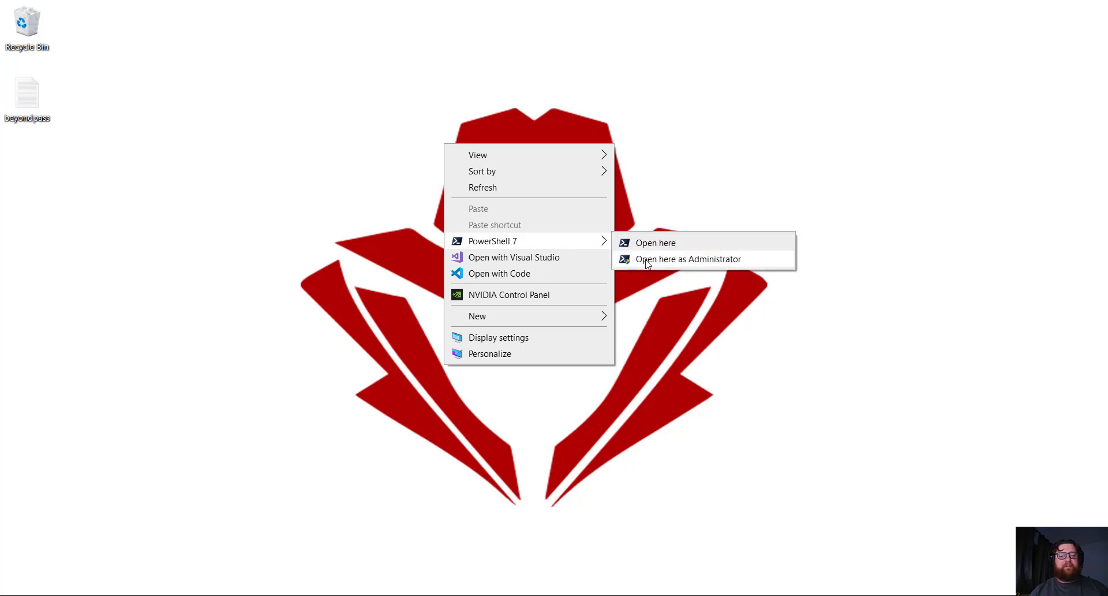
mouse_move(718, 274)
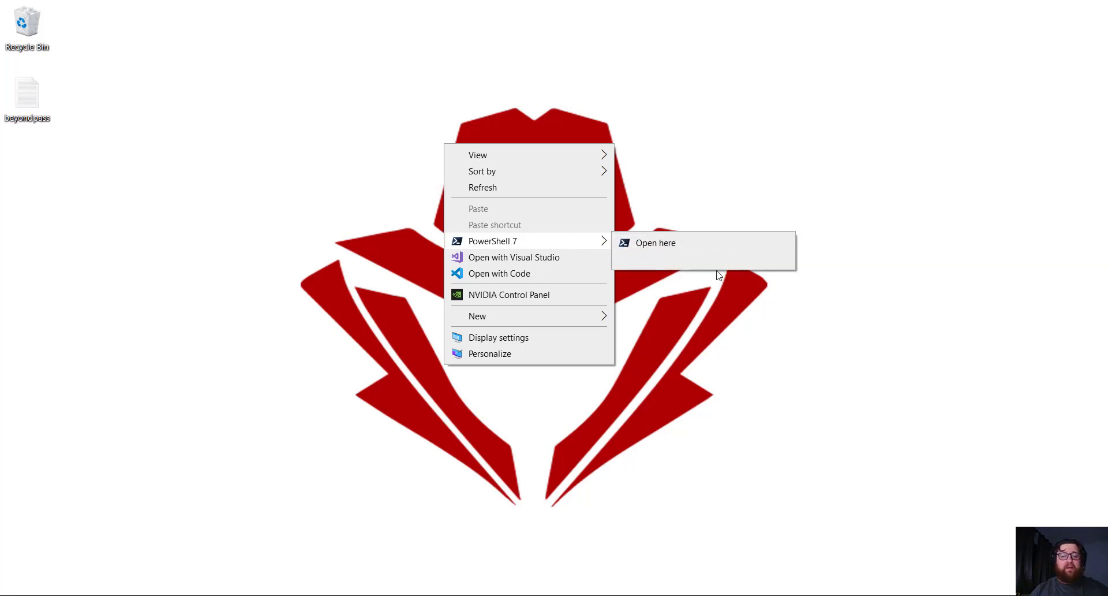
mouse_move(732, 259)
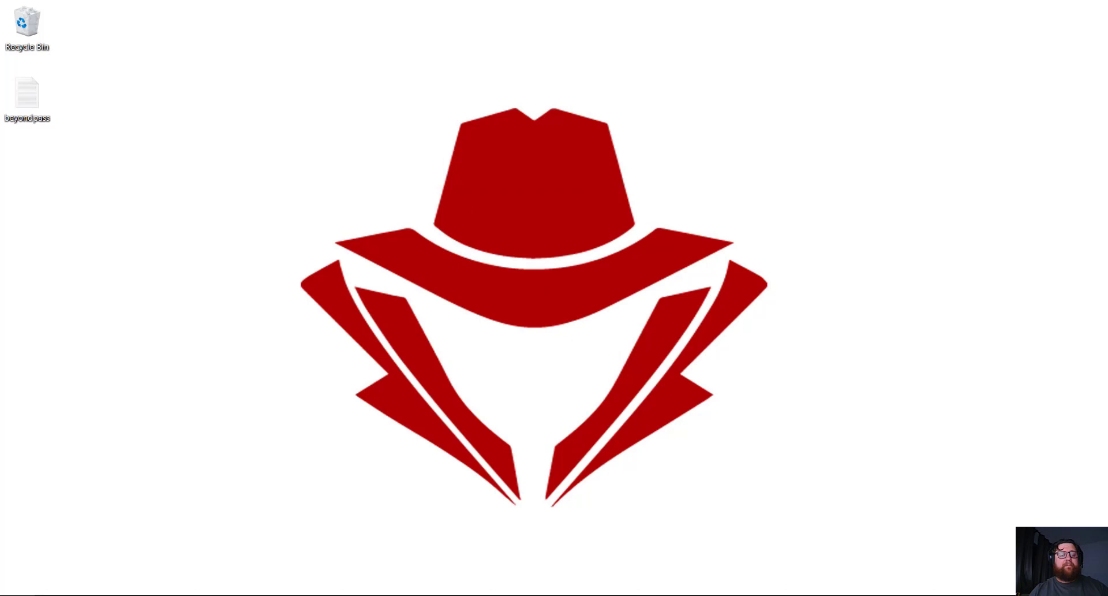
Launch PowerShell 7 as Administrator from the desktop context menu and move its window up
click(10, 590)
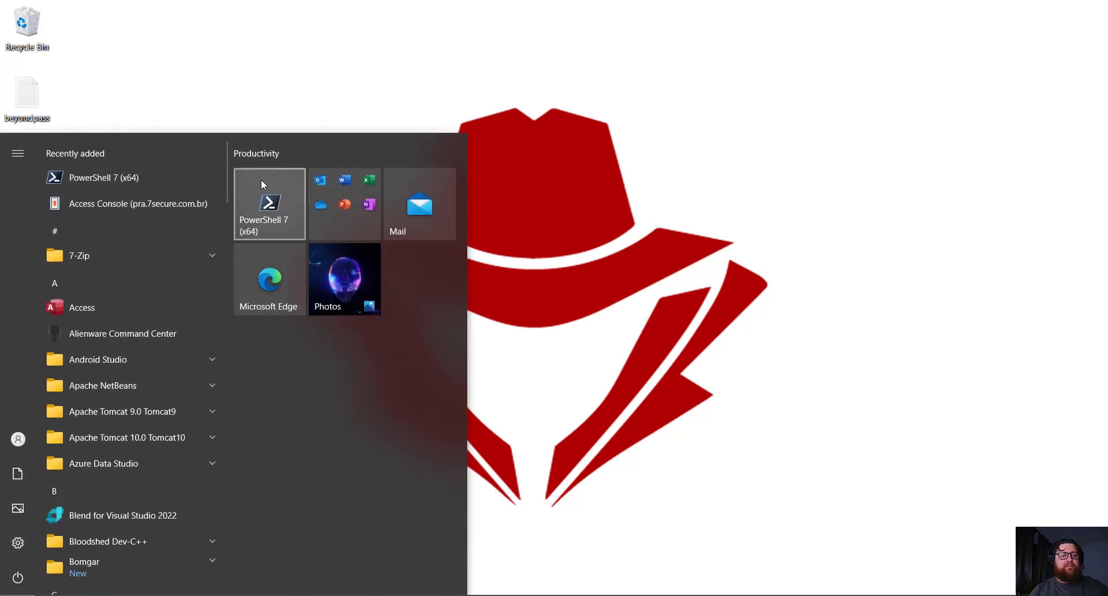
mouse_move(253, 206)
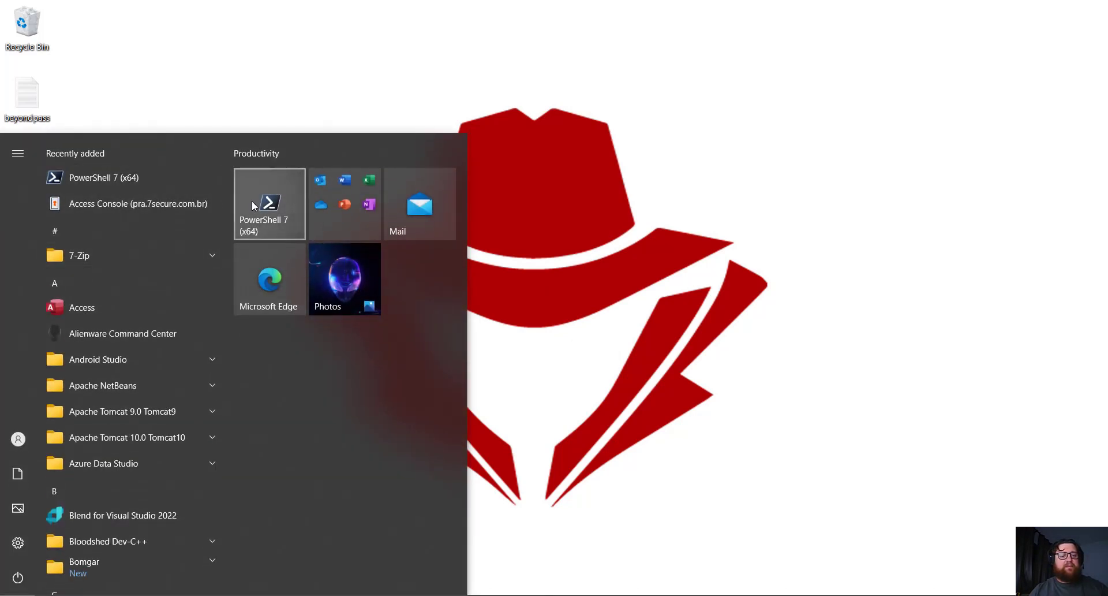
right_click(590, 173)
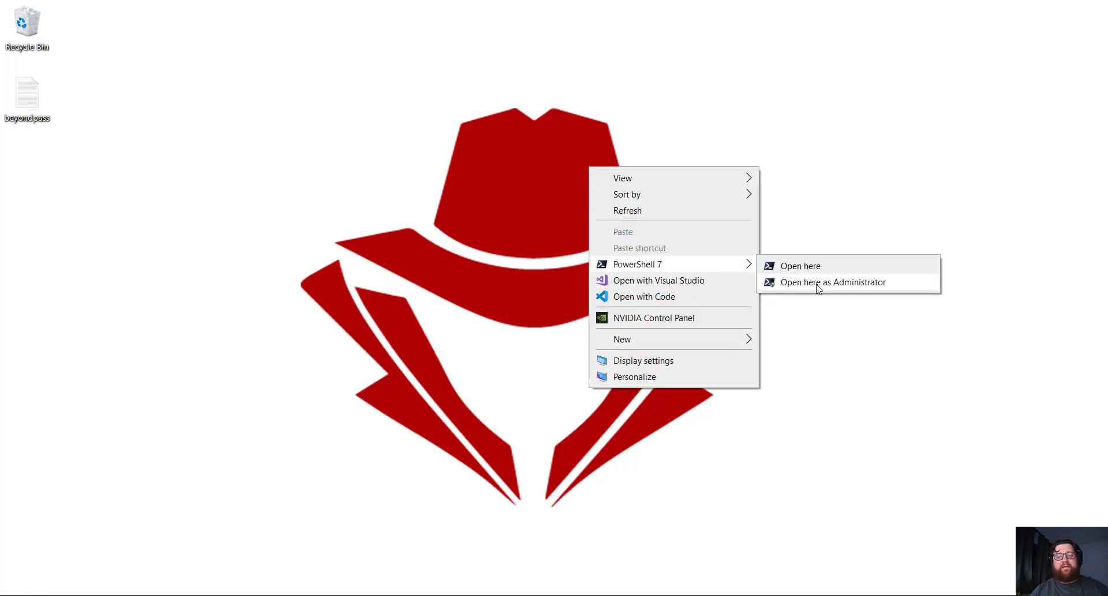
click(799, 266)
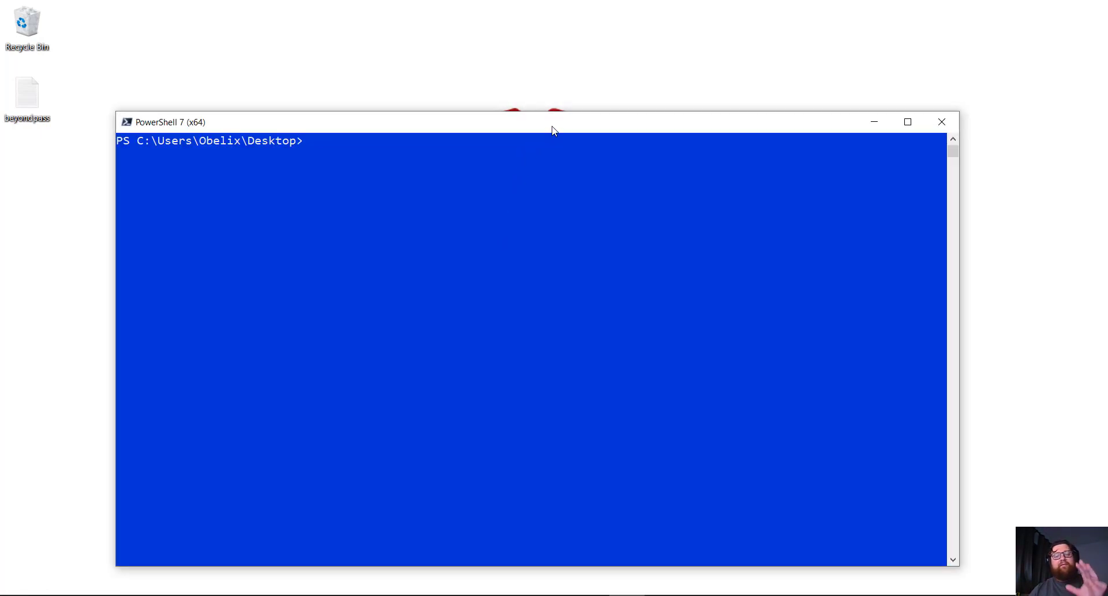
drag(553, 131, 551, 101)
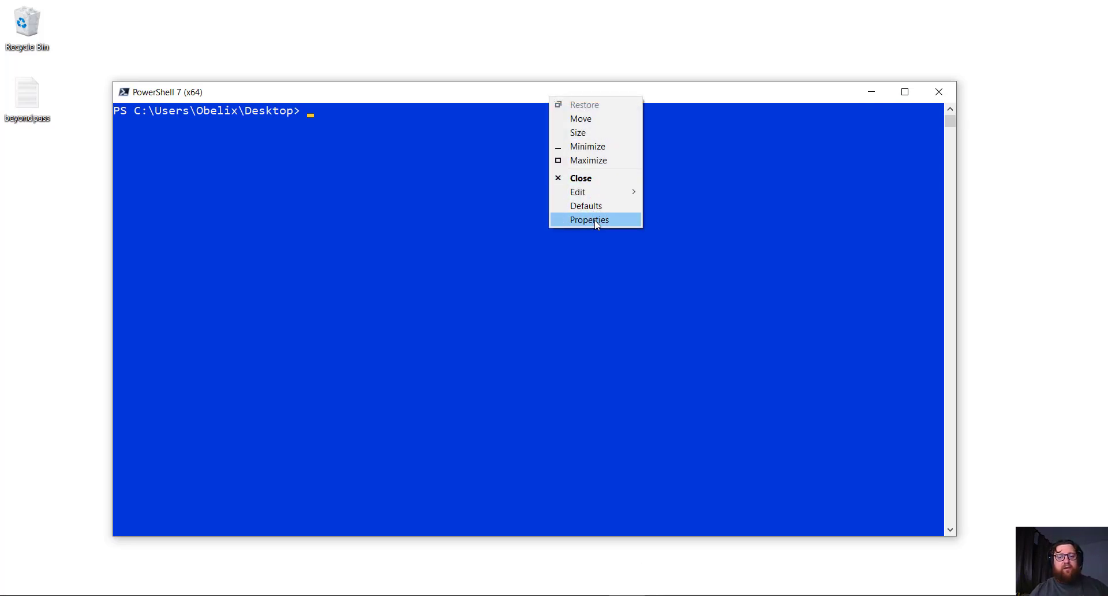
Open the PowerShell 7 window's properties and view its colour settings
click(590, 219)
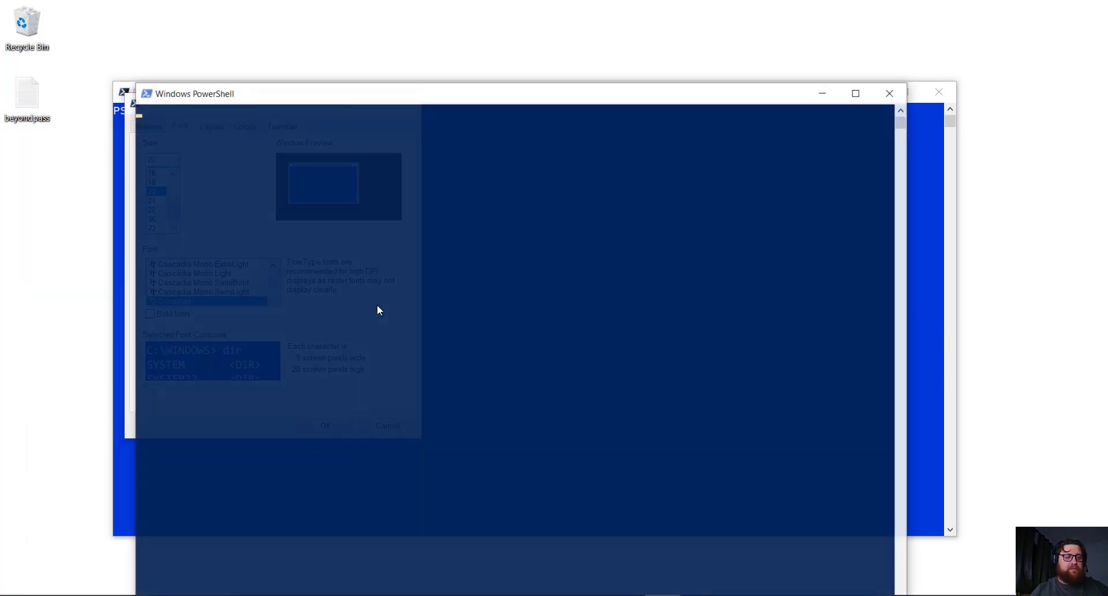
click(324, 426)
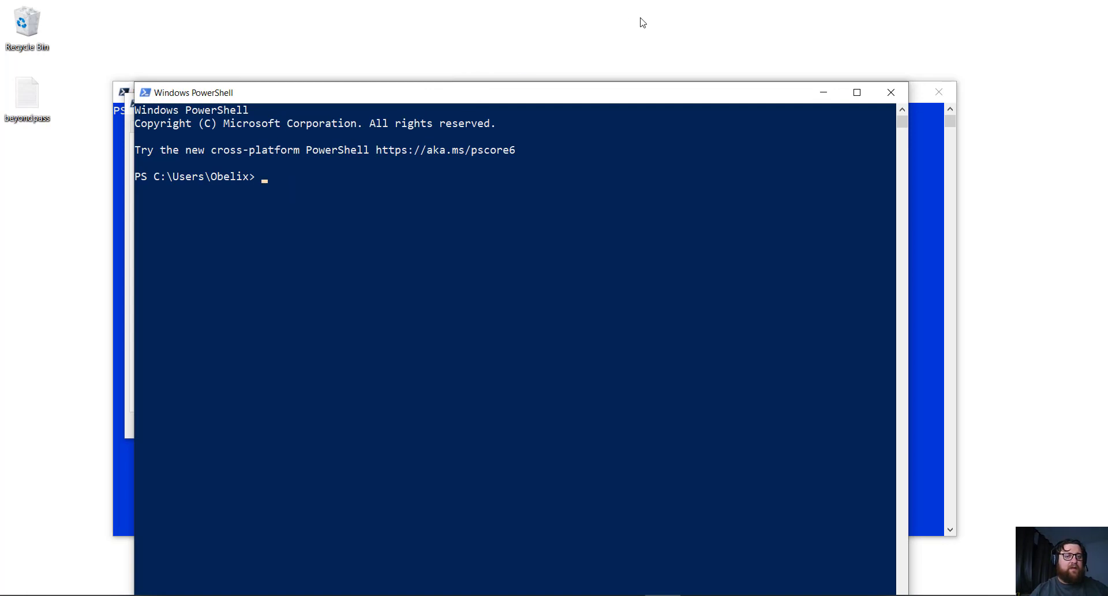
click(465, 155)
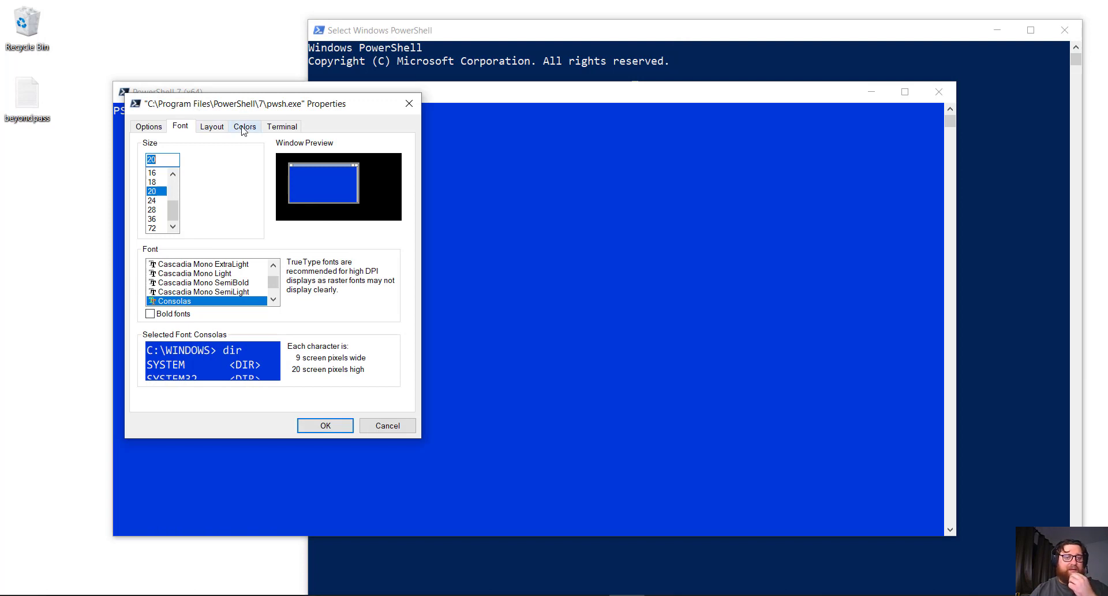
click(244, 126)
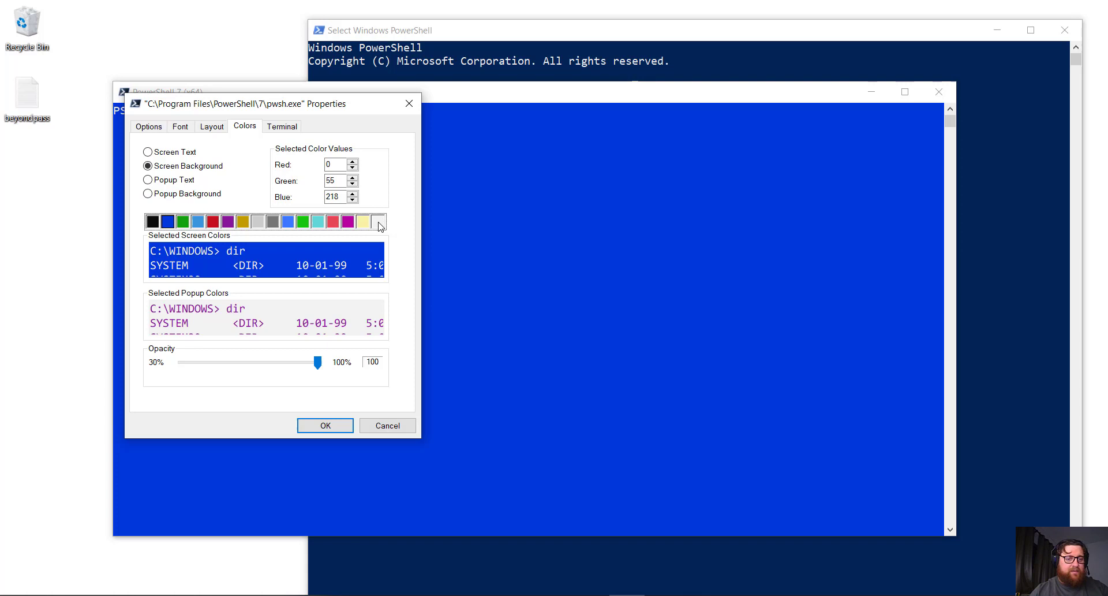
click(287, 221)
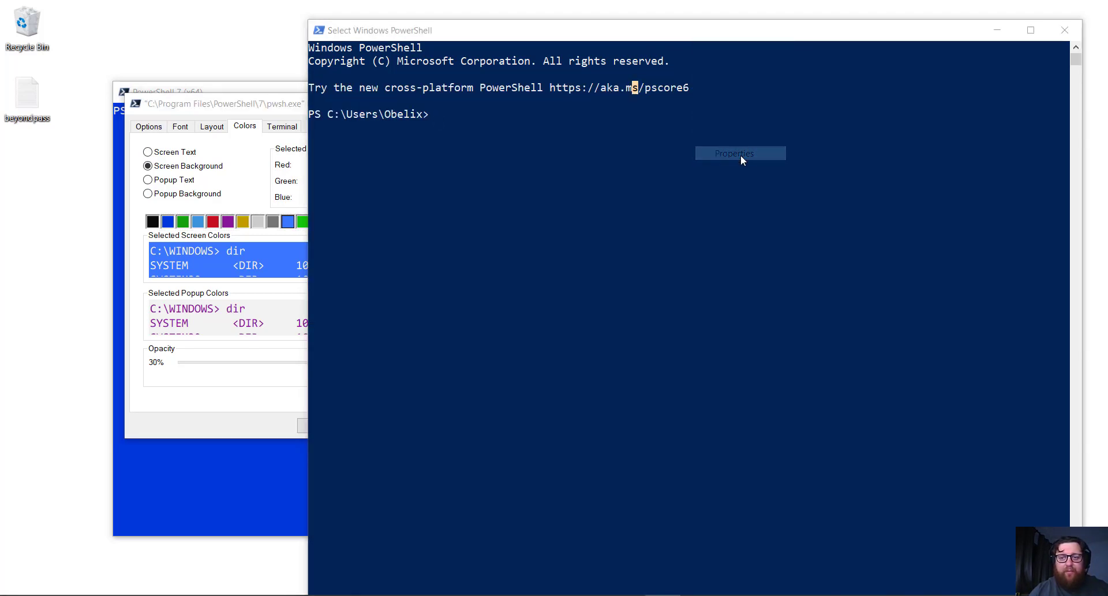
Check the older Windows PowerShell navy values, then apply the bright blue background
click(740, 153)
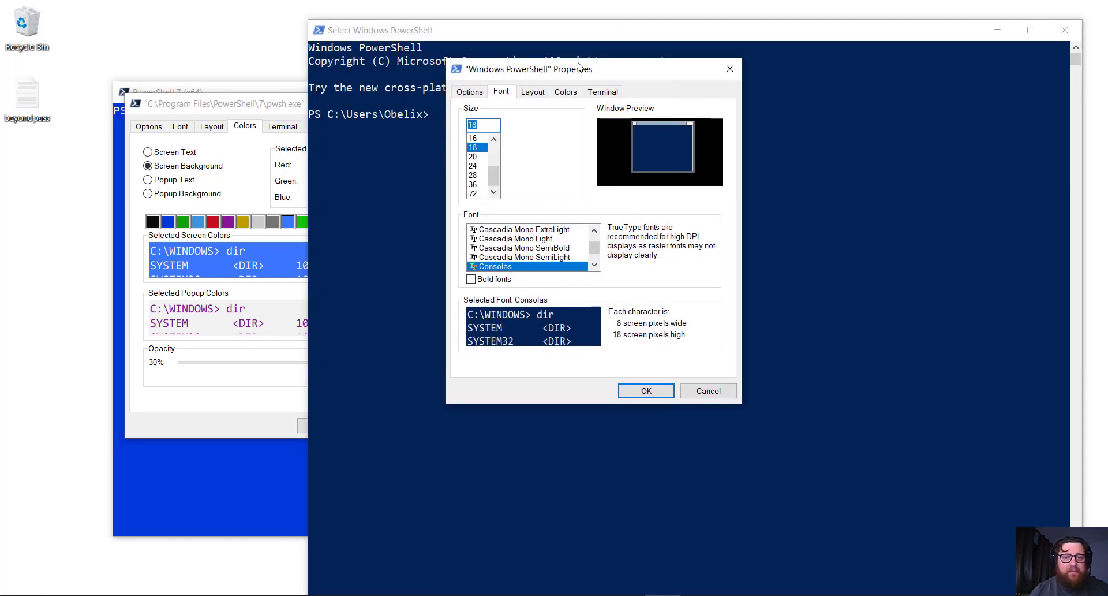
click(564, 91)
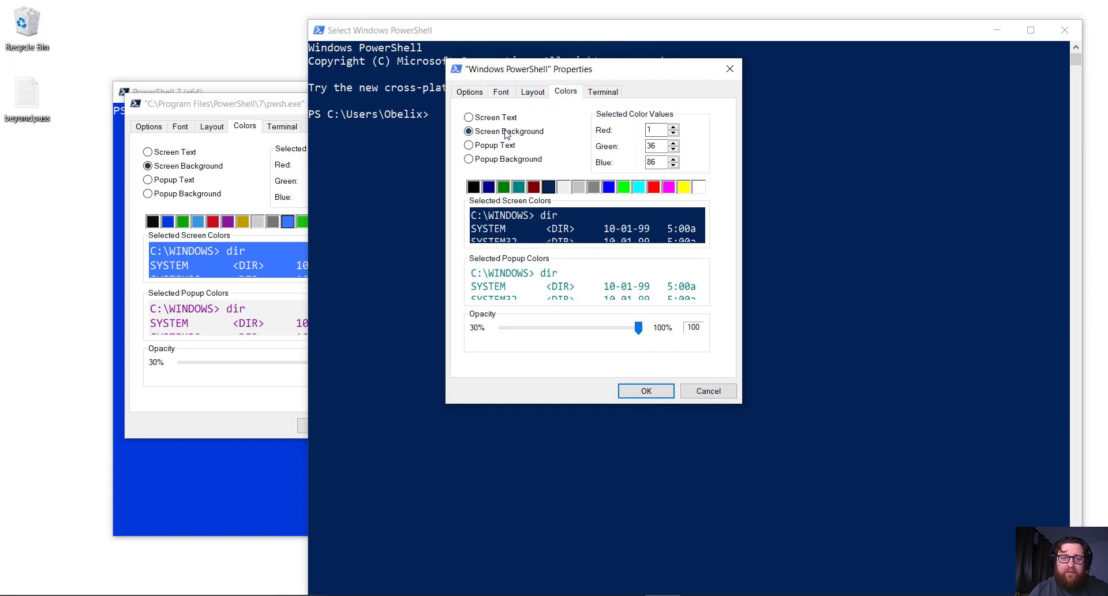
click(254, 104)
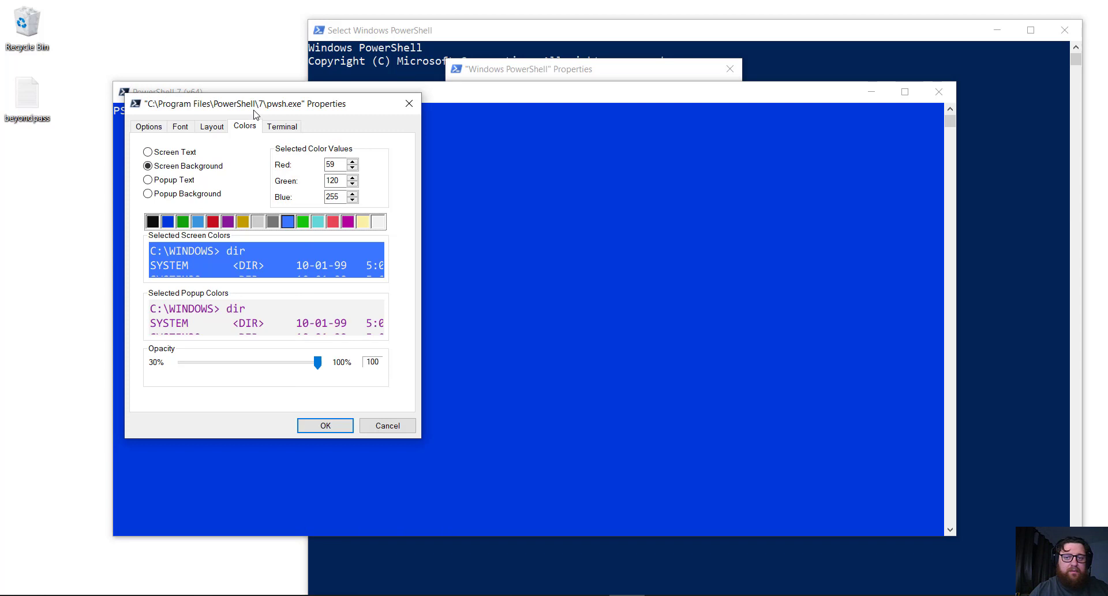
mouse_move(442, 258)
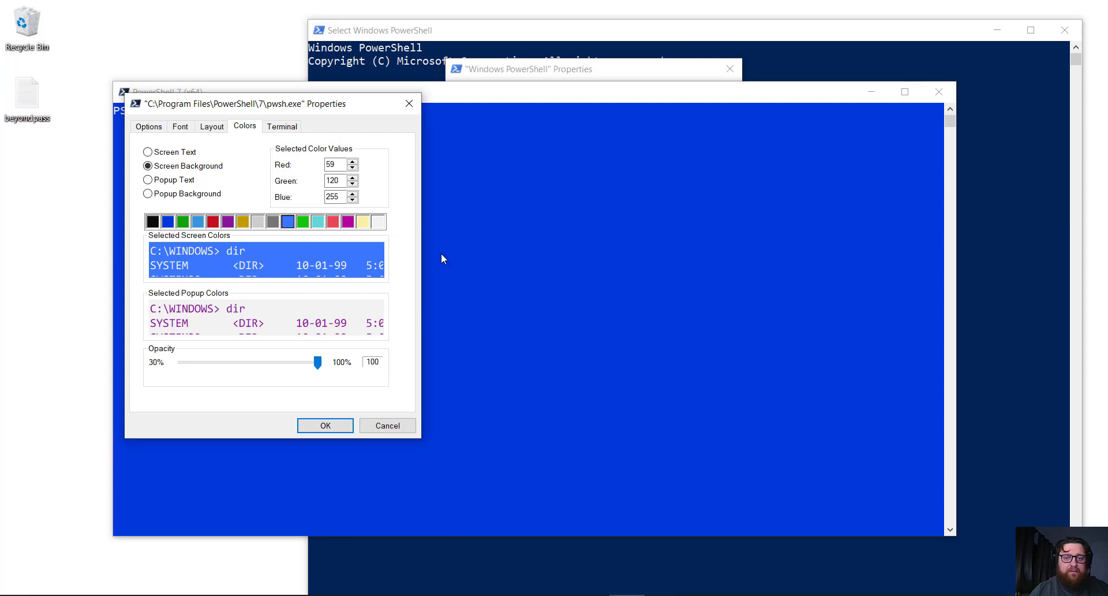
click(325, 424)
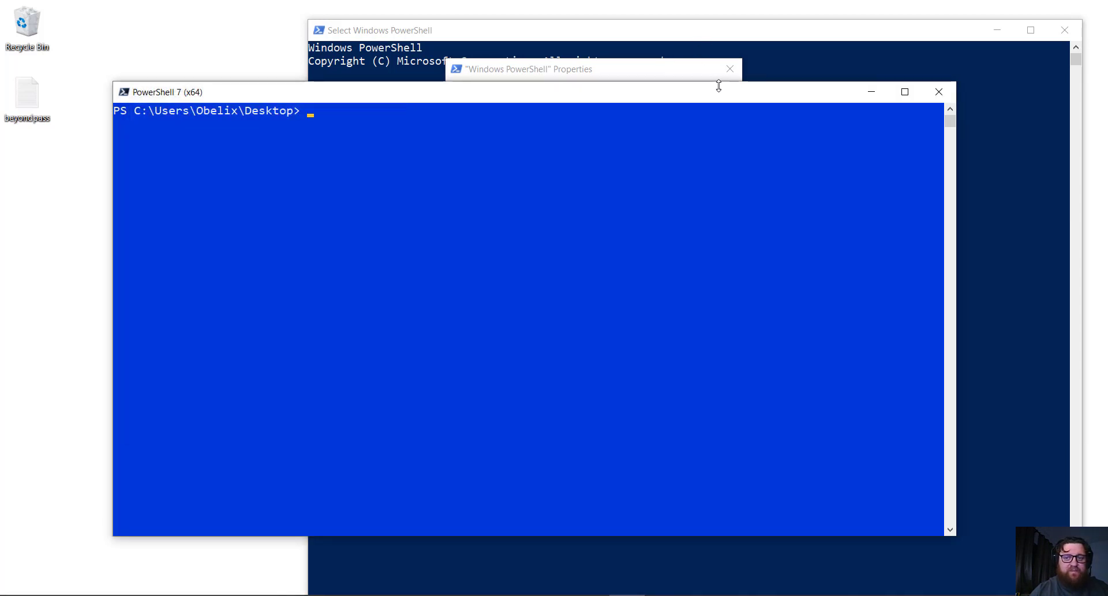
mouse_move(958, 232)
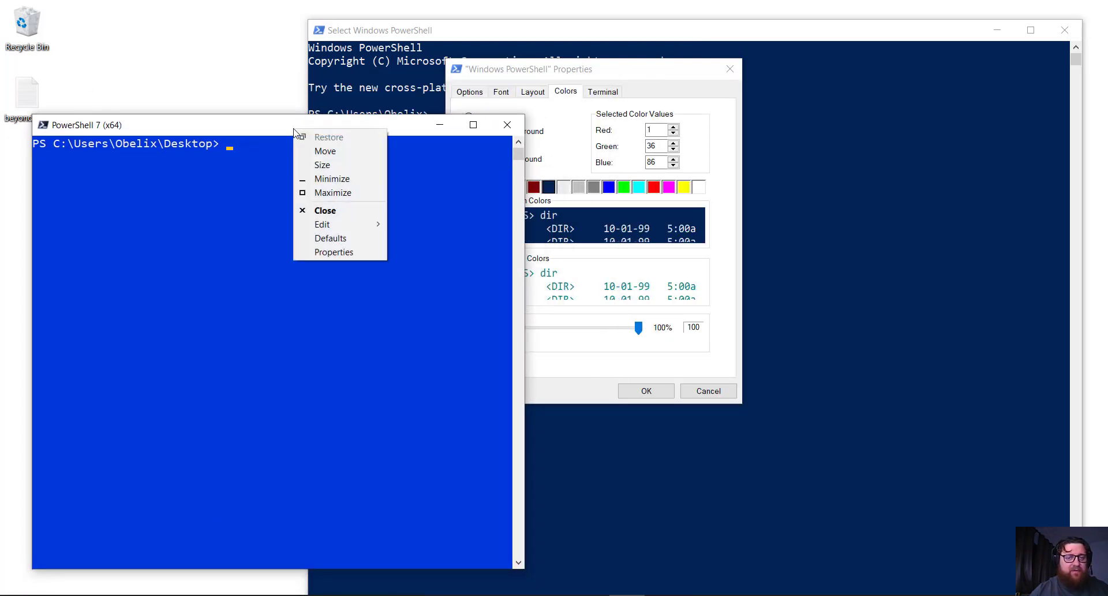
mouse_move(334, 253)
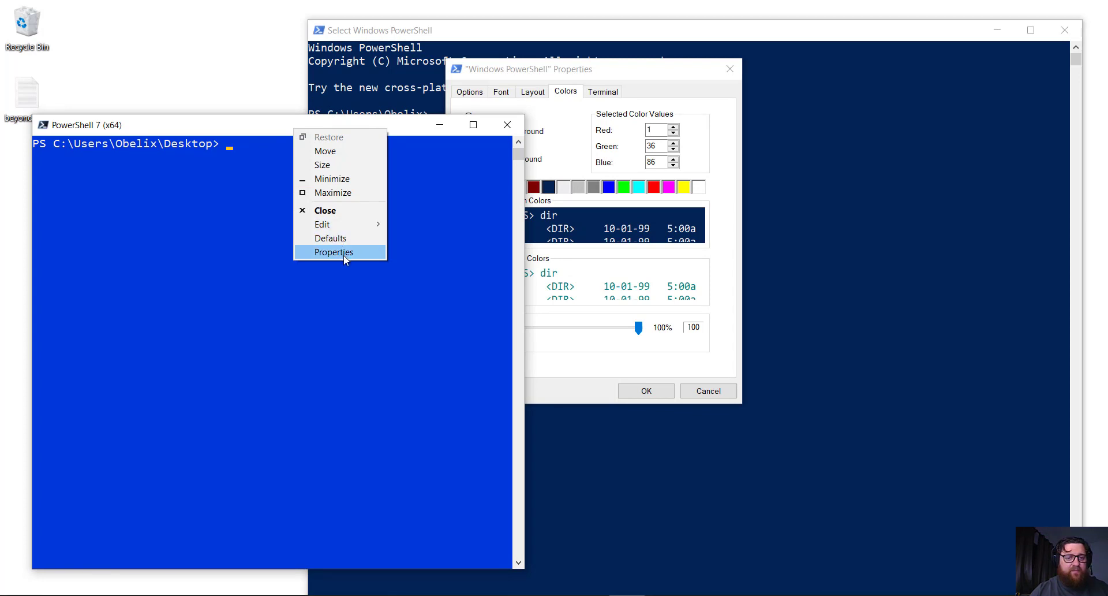
Set PowerShell 7's Screen Background to RGB 1,36,86 and close the old console's properties
click(333, 252)
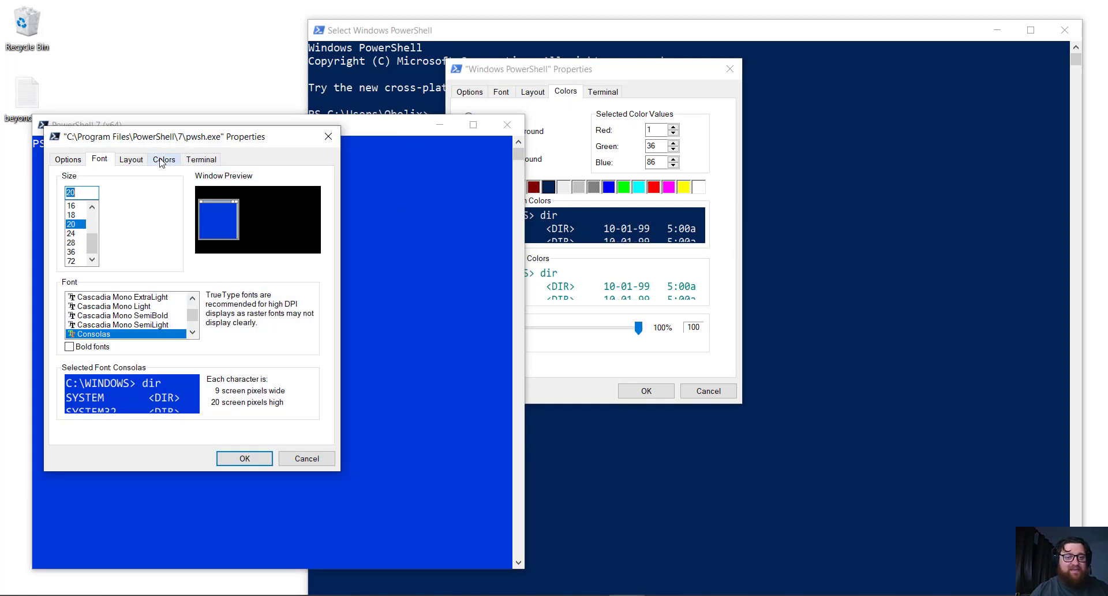
click(163, 159)
text(36)
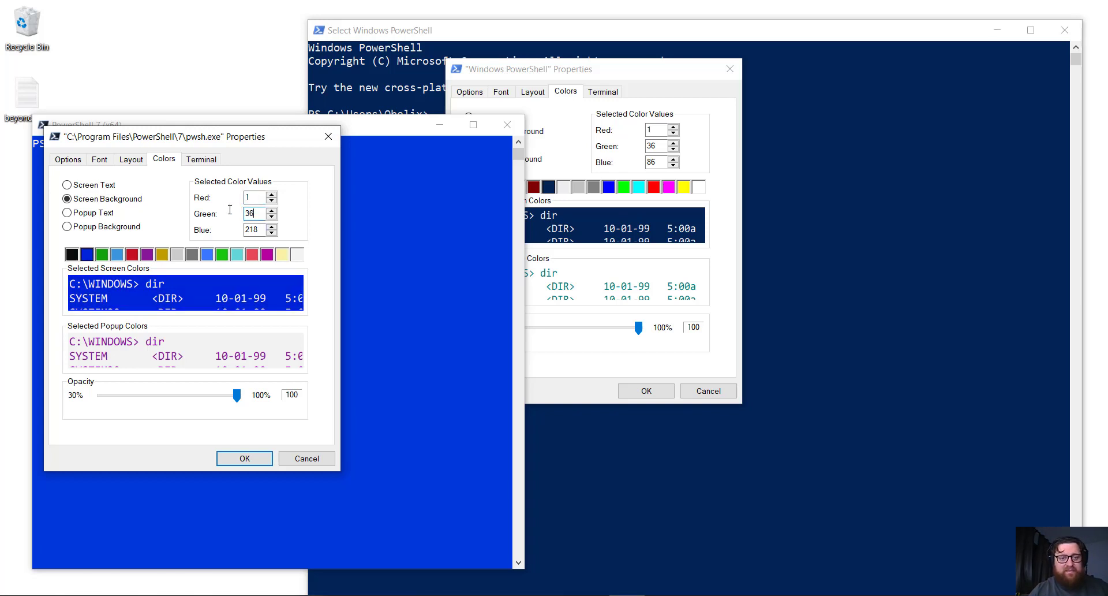
click(254, 229)
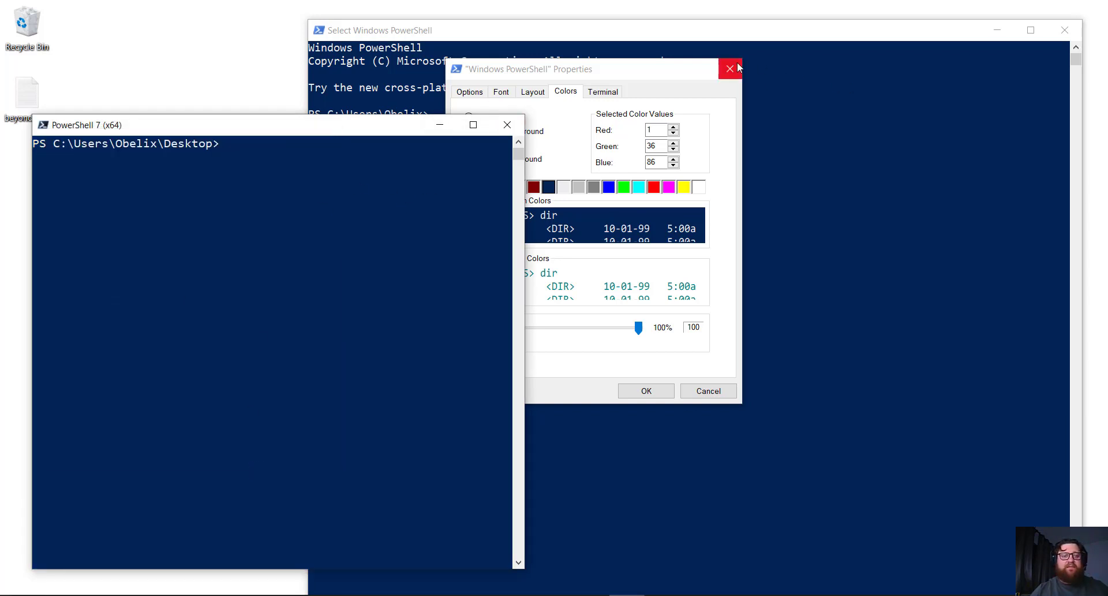
click(729, 69)
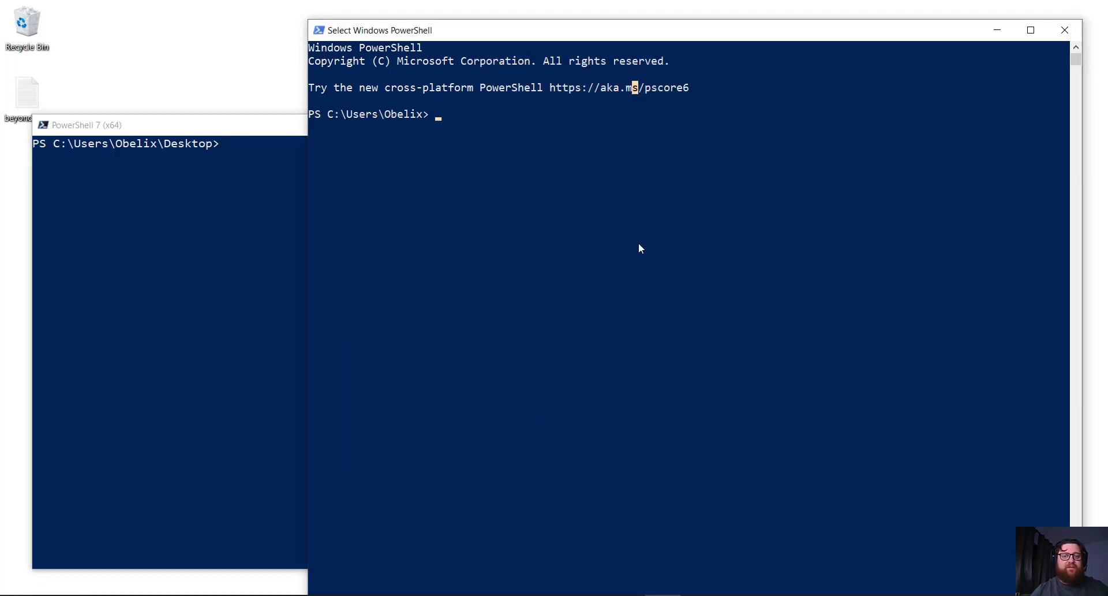
mouse_move(989, 66)
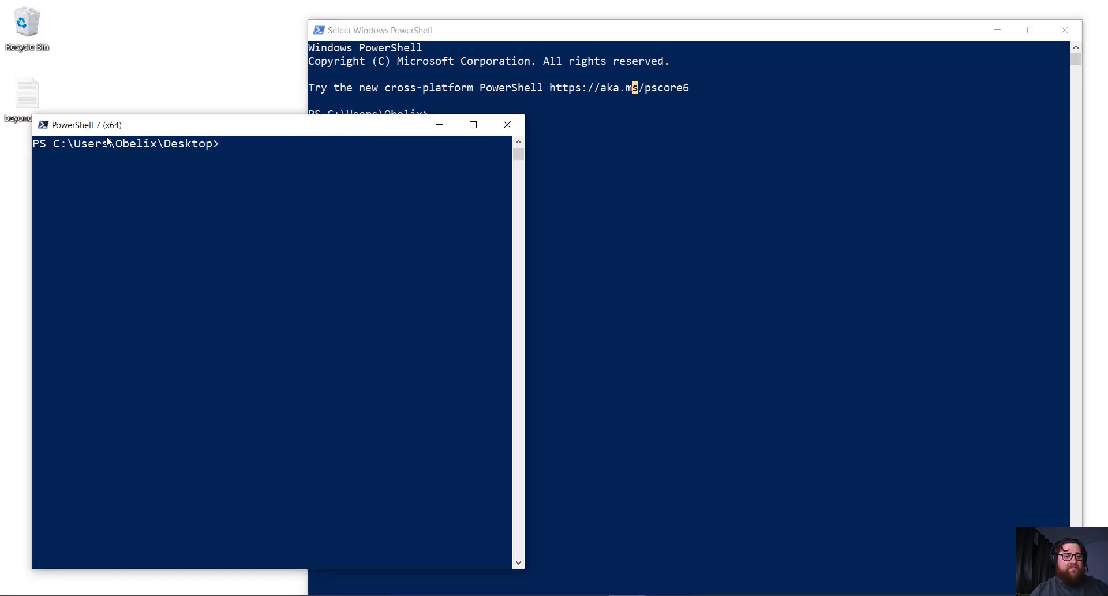
click(1064, 30)
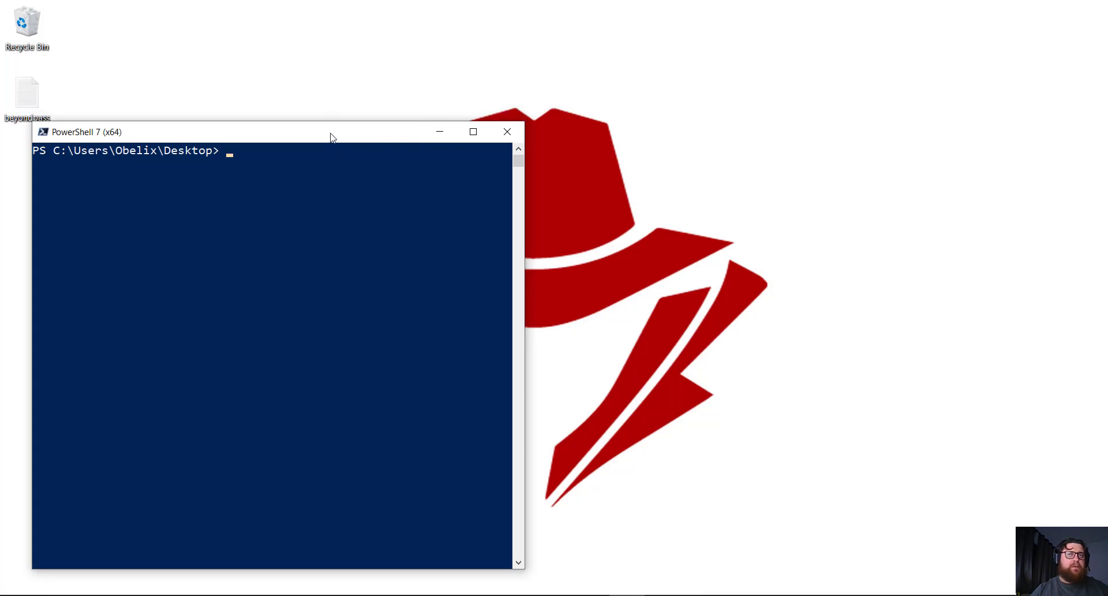
Maximize PowerShell 7, review the help text, and enter the get-azconnect command
click(472, 132)
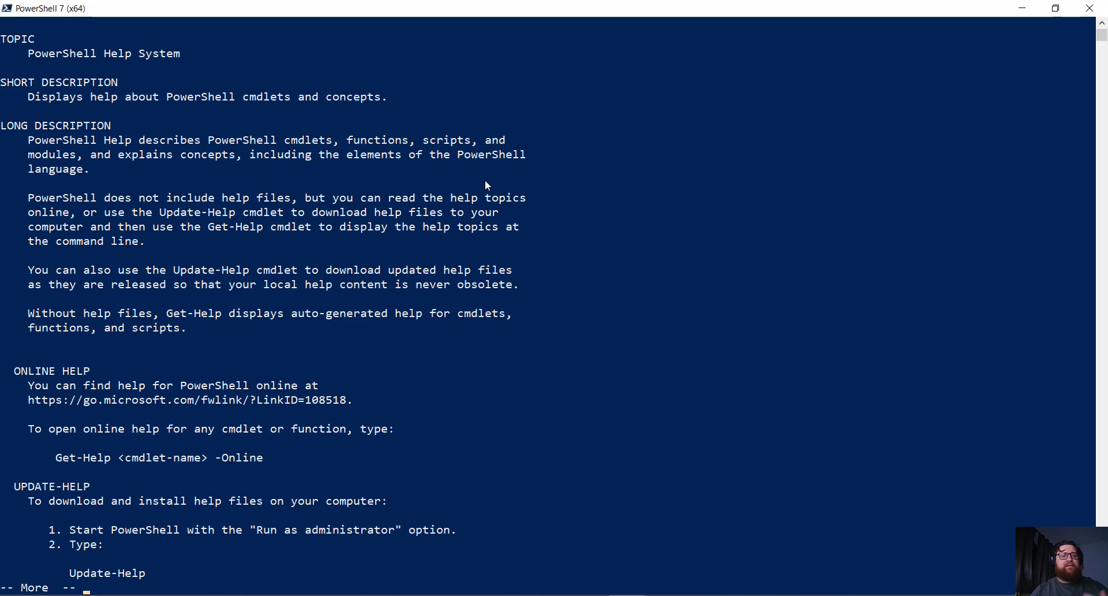
mouse_move(239, 280)
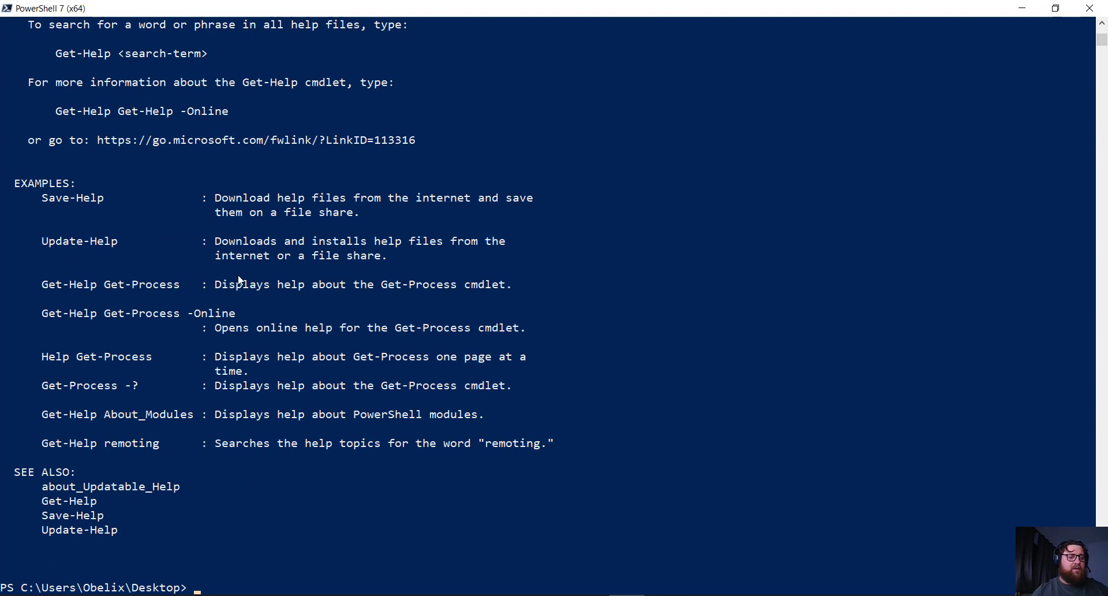
mouse_move(135, 236)
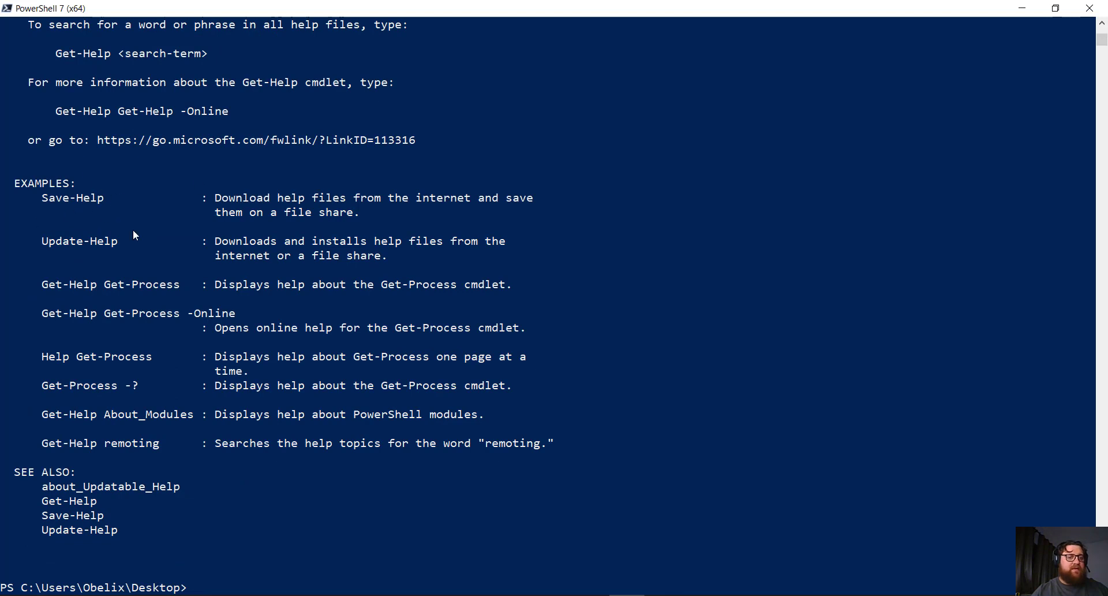
mouse_move(387, 414)
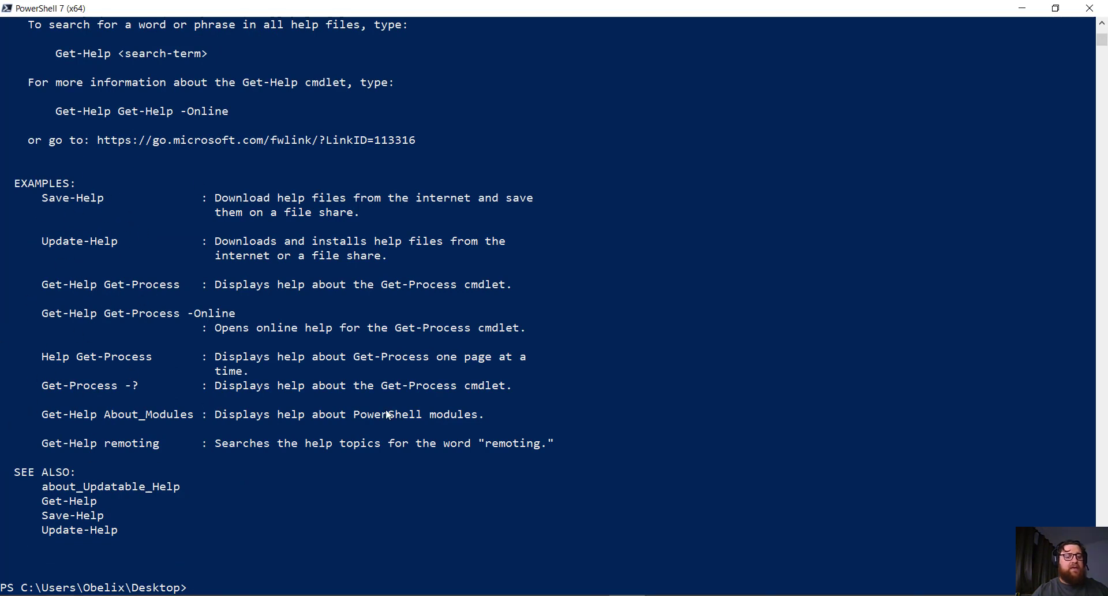
mouse_move(336, 430)
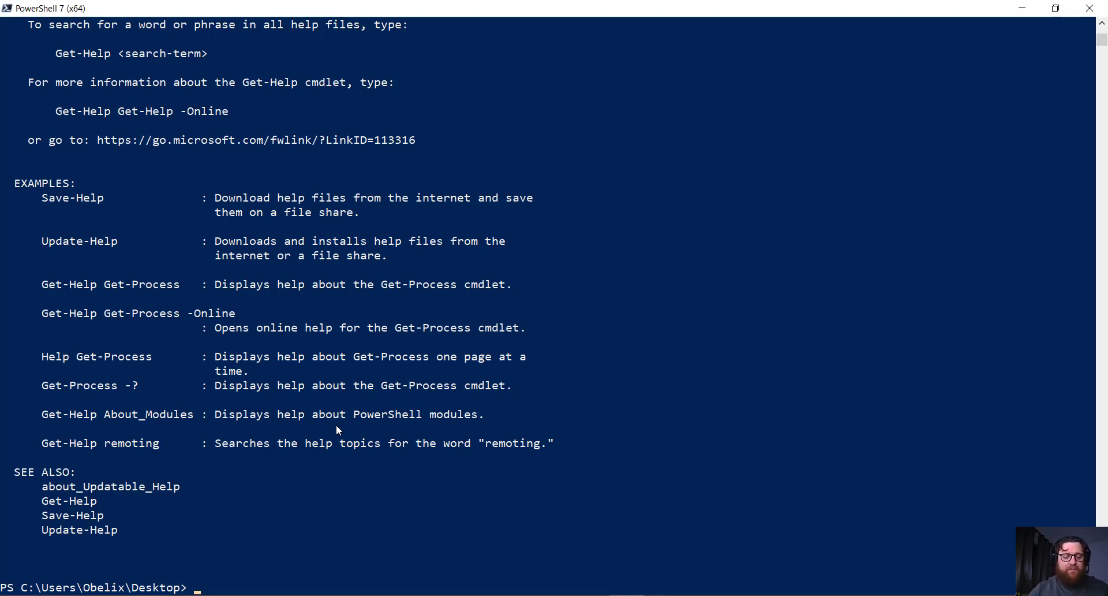
text(get-)
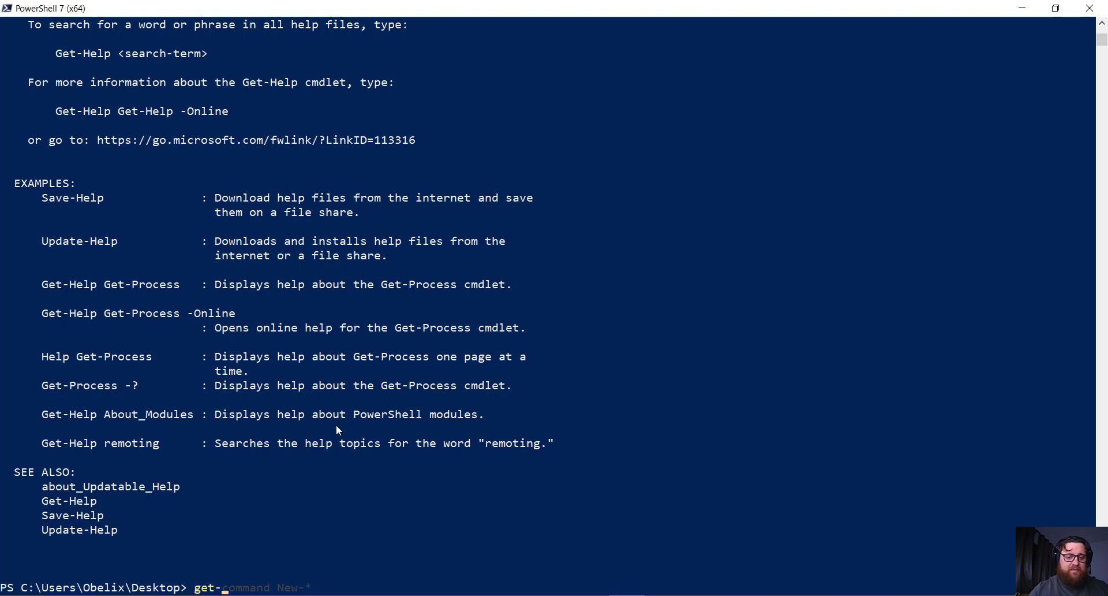
text(co)
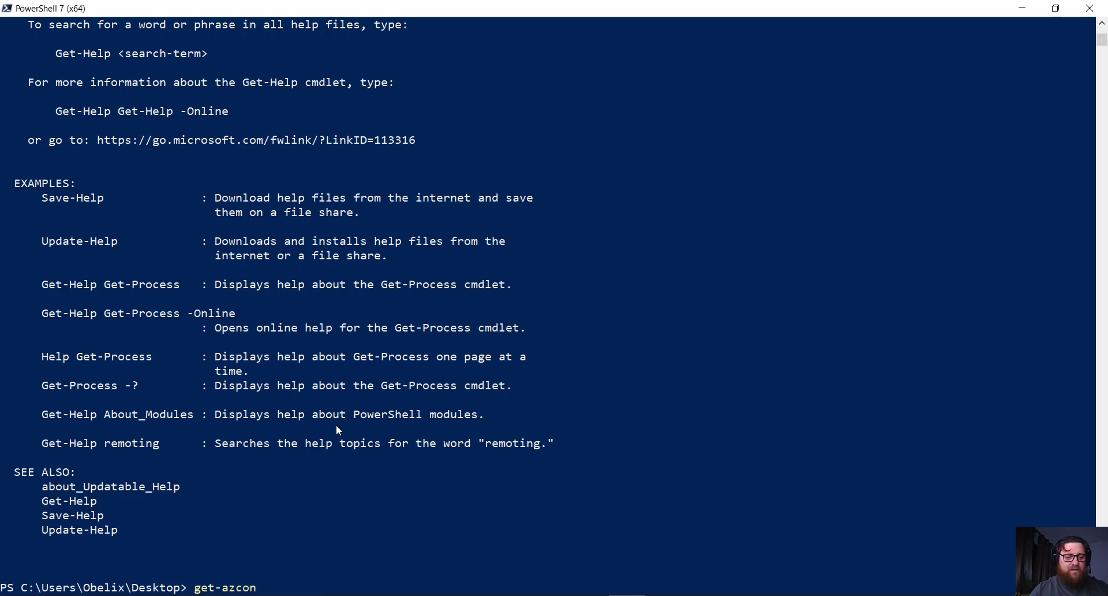
text(nect)
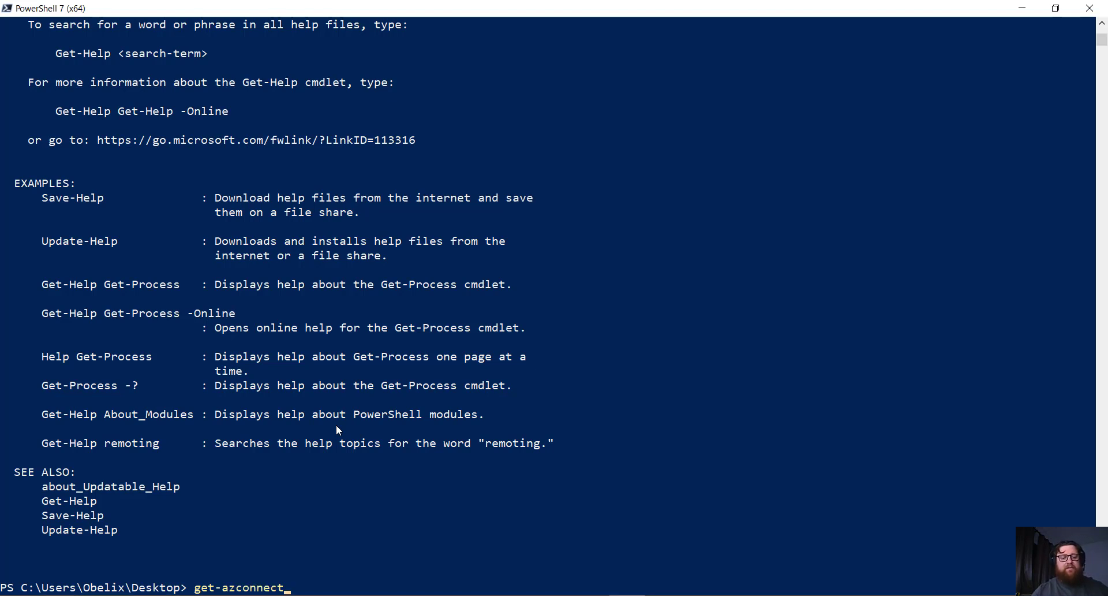
scroll(up, 3)
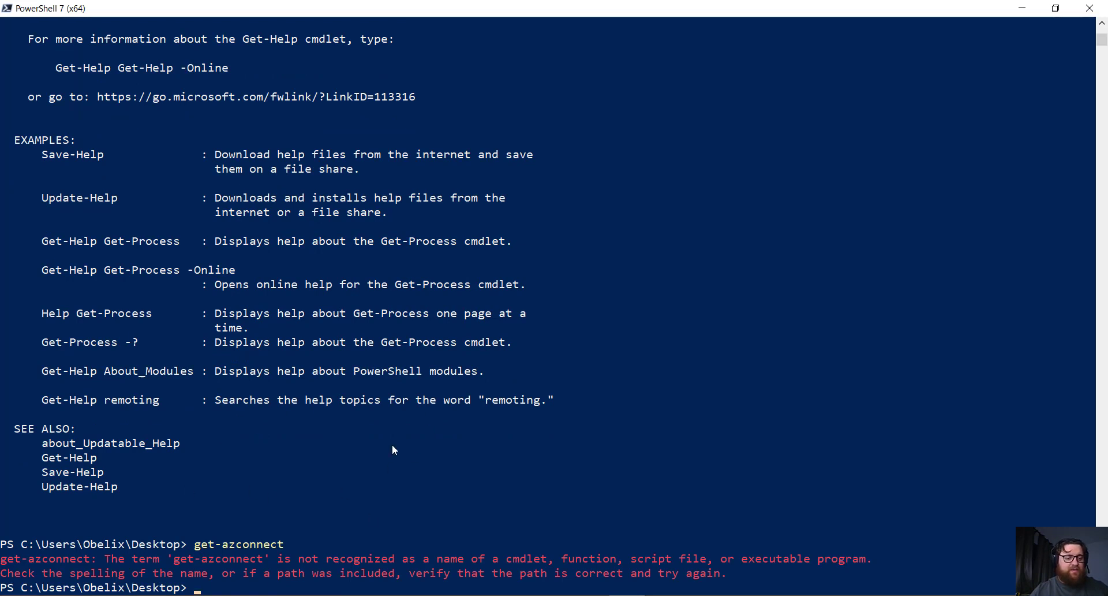
text(az login)
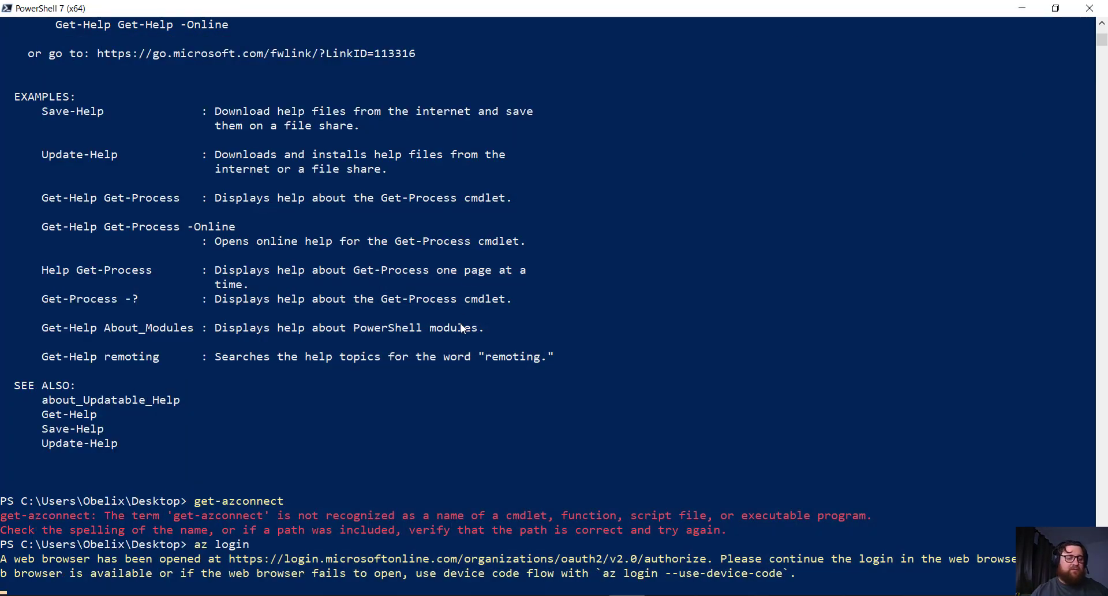
mouse_move(589, 452)
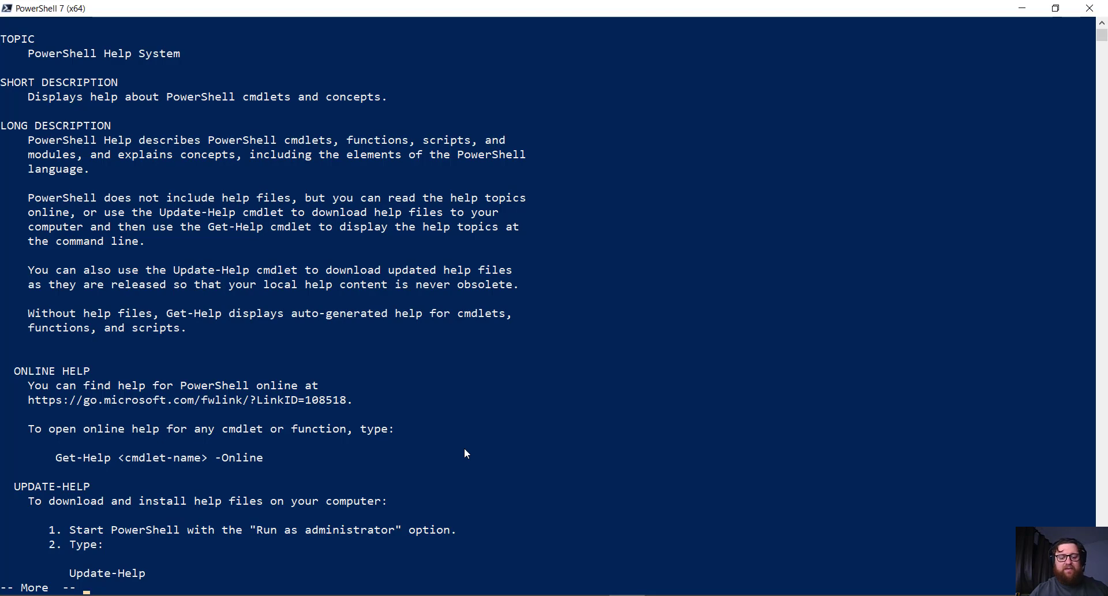
Clear the console and run ipconfig to list adapter addresses, including Wi-Fi 192.168.0.8
text(clear)
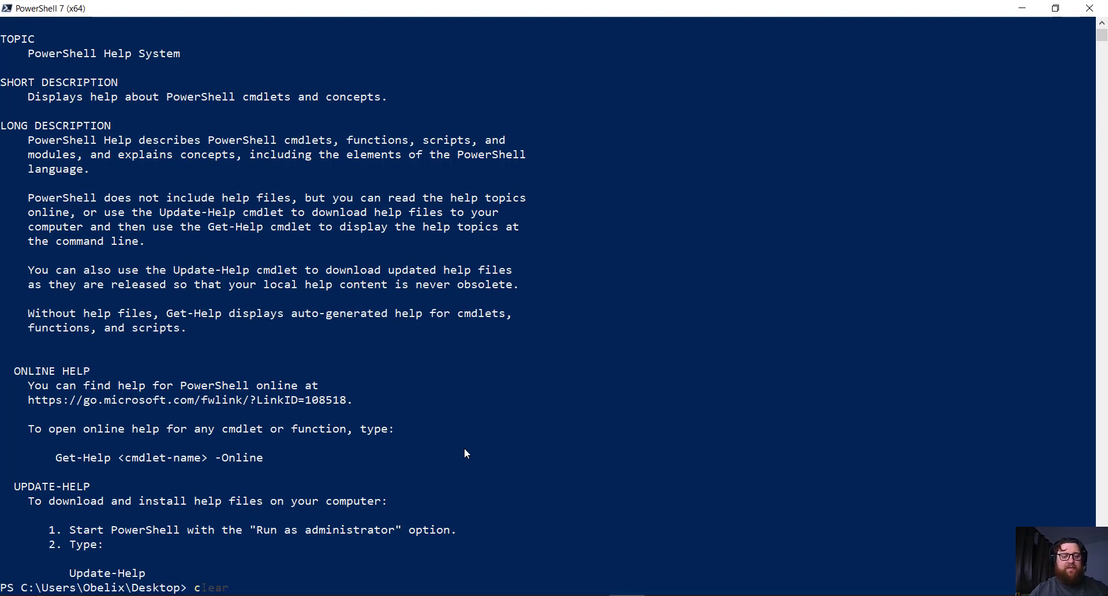
key(Return)
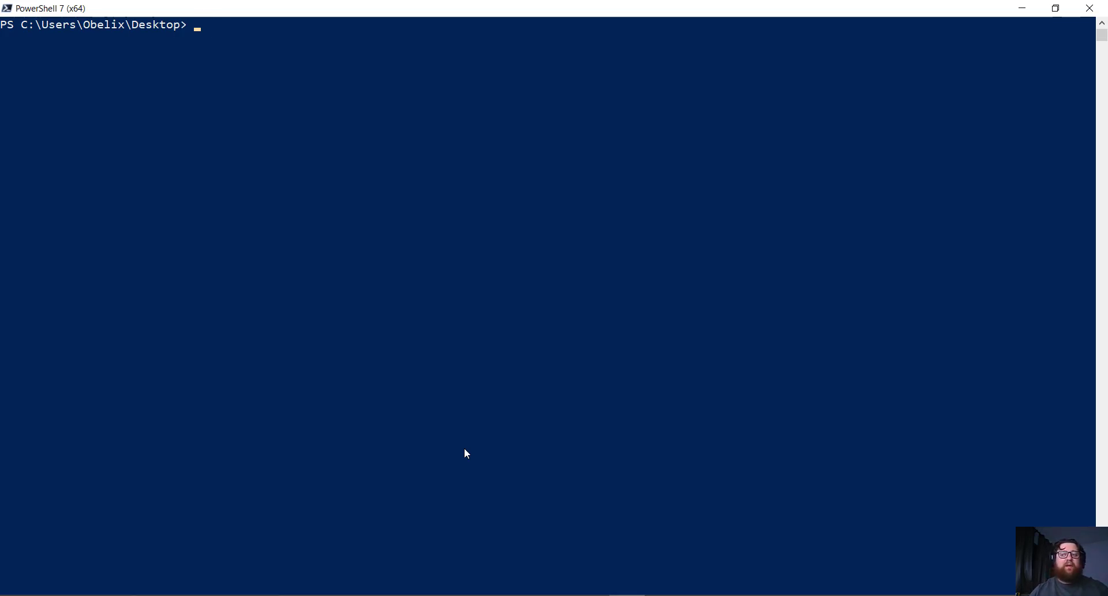
text(ifconf)
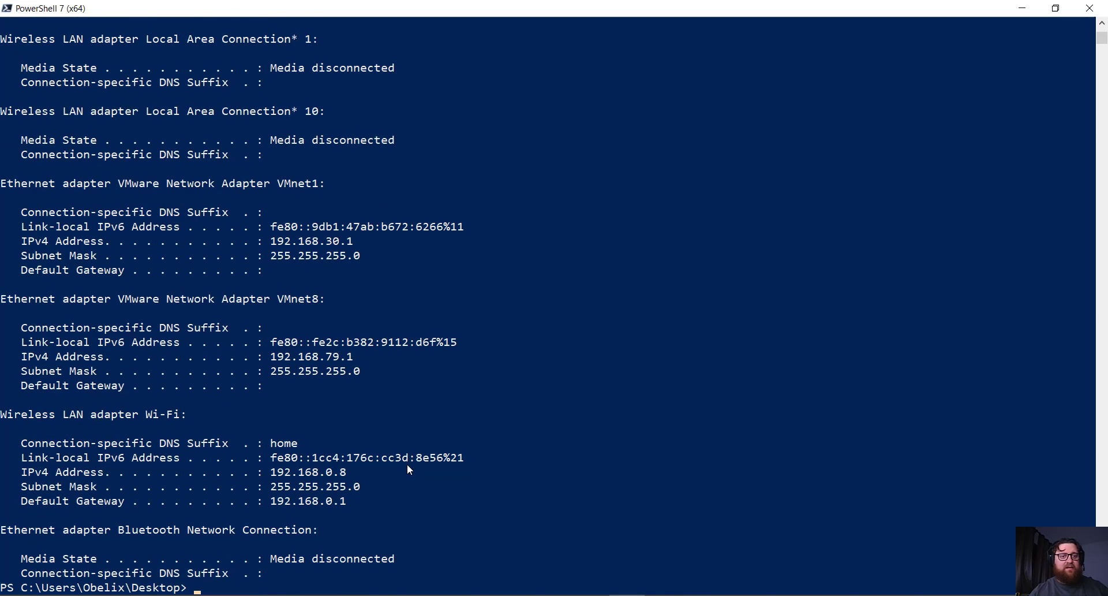
mouse_move(428, 322)
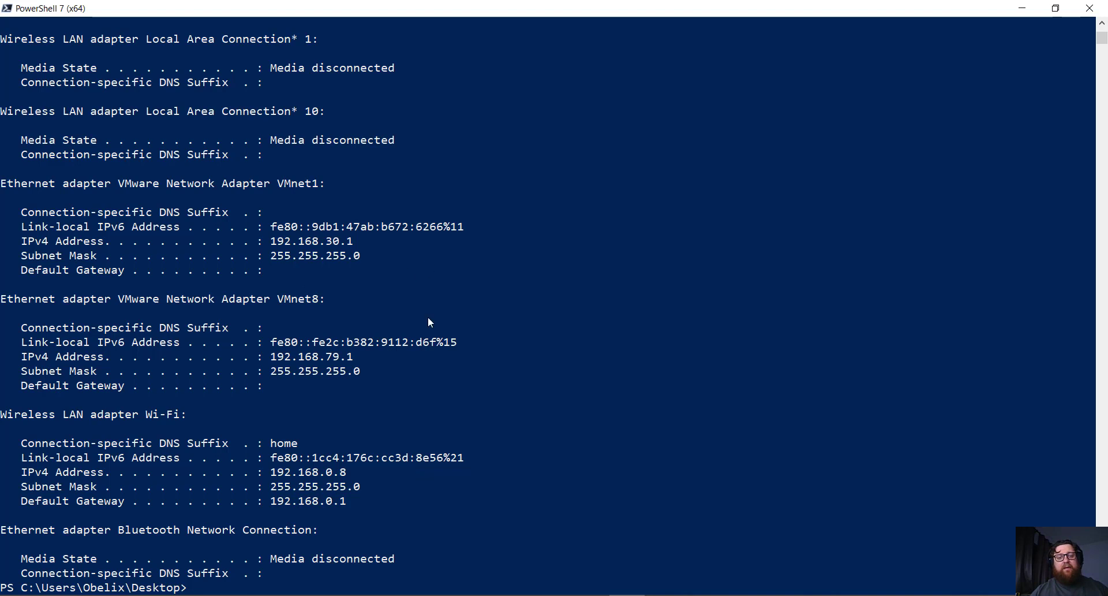
mouse_move(459, 468)
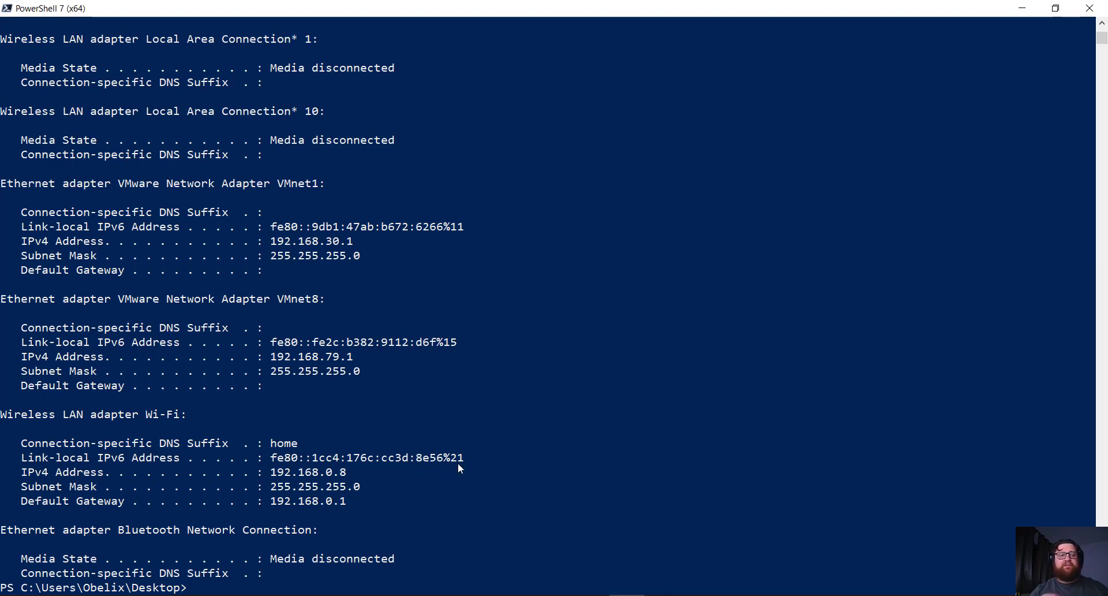
mouse_move(649, 451)
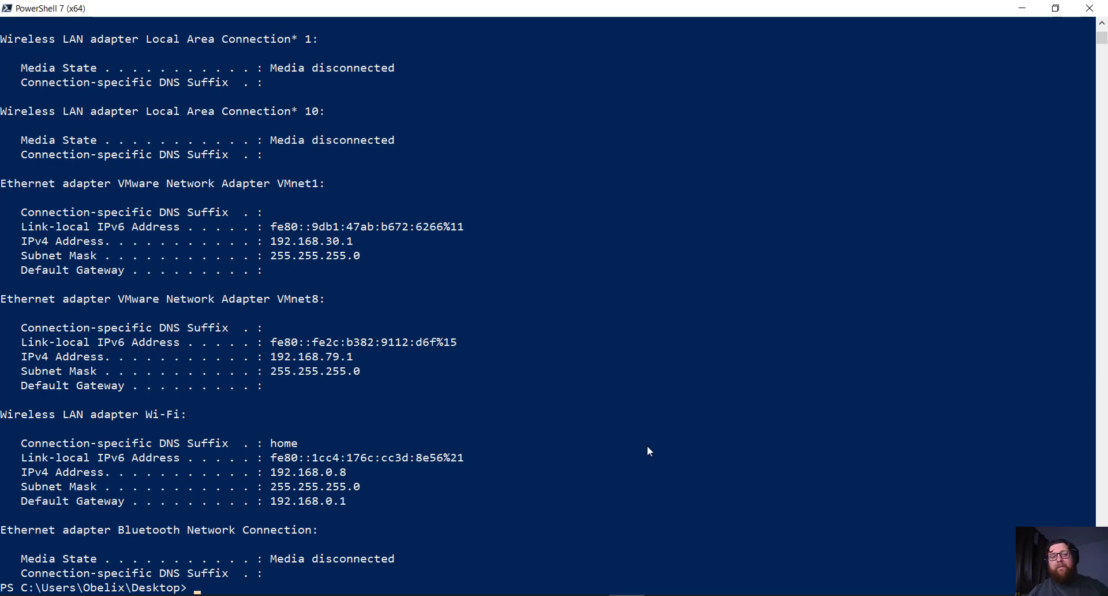